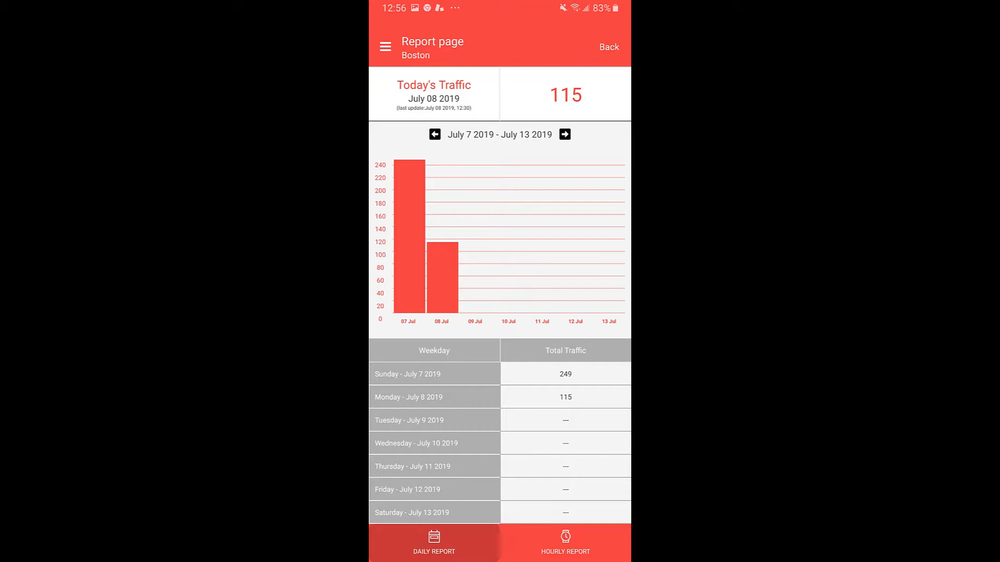
- View the Boston store's hourly traffic report and accept the terms of service
{"action": "left_click", "coordinate": [566, 538]}
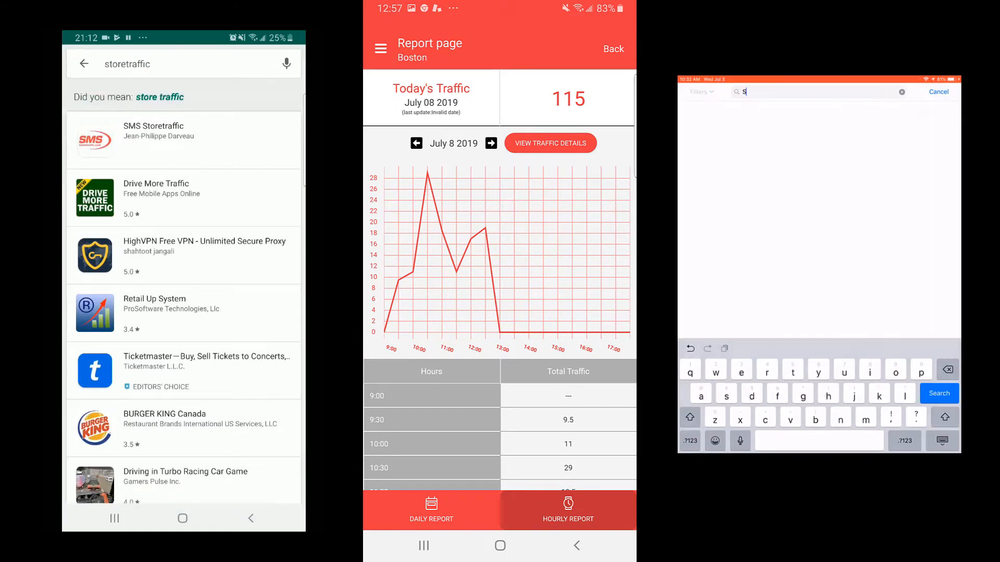
{"action": "type", "text": "toretraffic"}
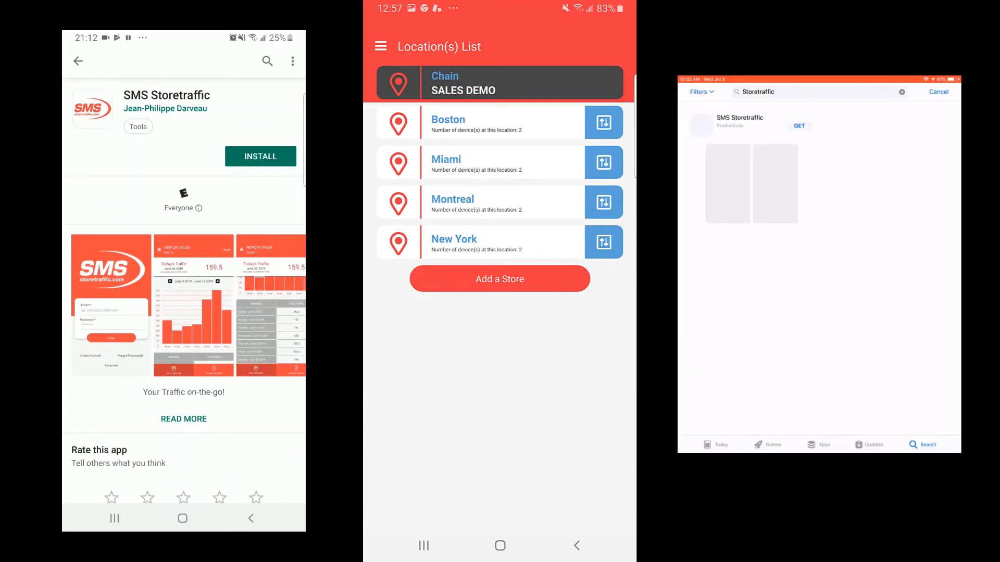
{"action": "left_click", "coordinate": [259, 156]}
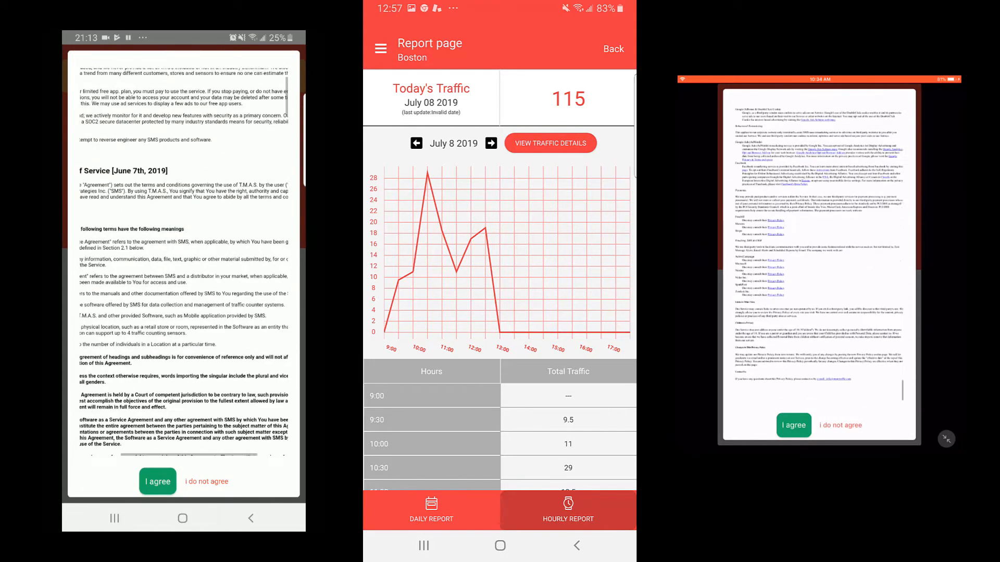
{"action": "left_click", "coordinate": [156, 481]}
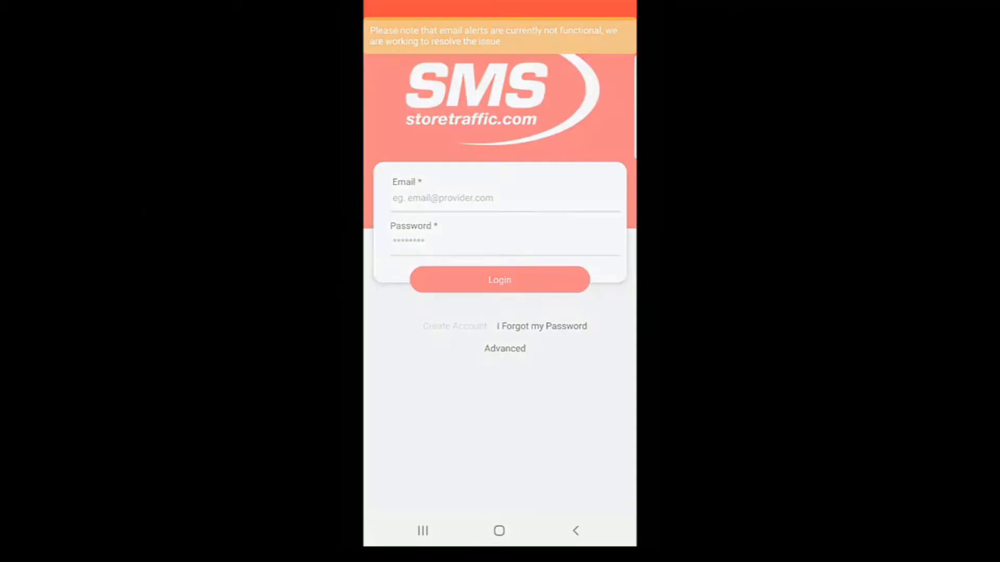
- Request a new account with English welcome e-mail and confirm the e-mail address
{"action": "left_click", "coordinate": [455, 326]}
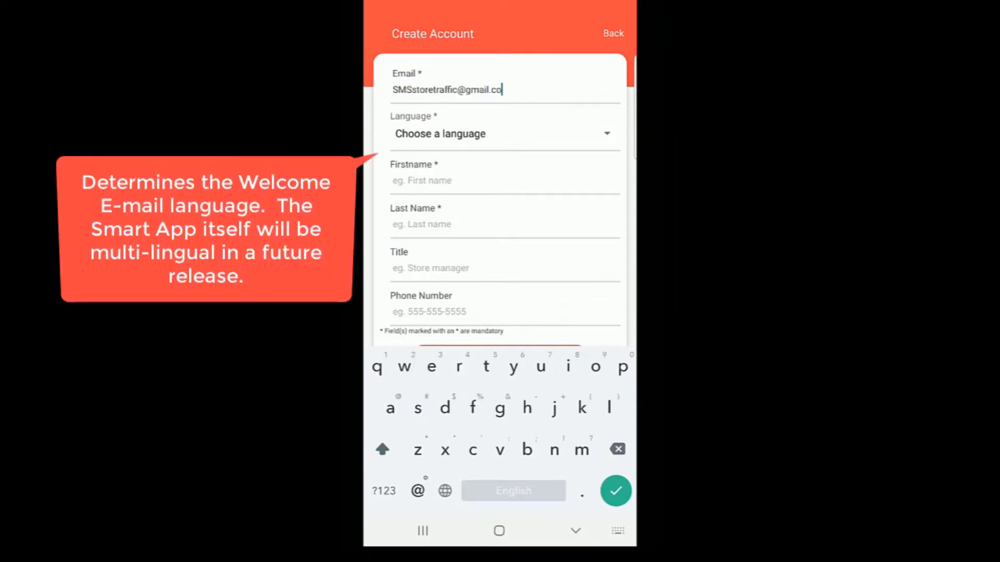
{"action": "type", "text": "m"}
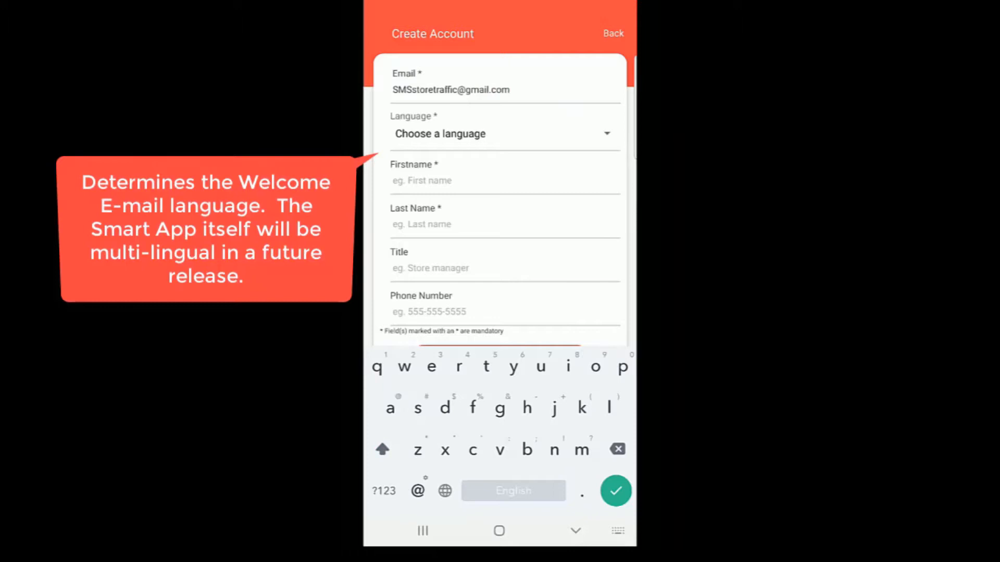
{"action": "left_click", "coordinate": [504, 133]}
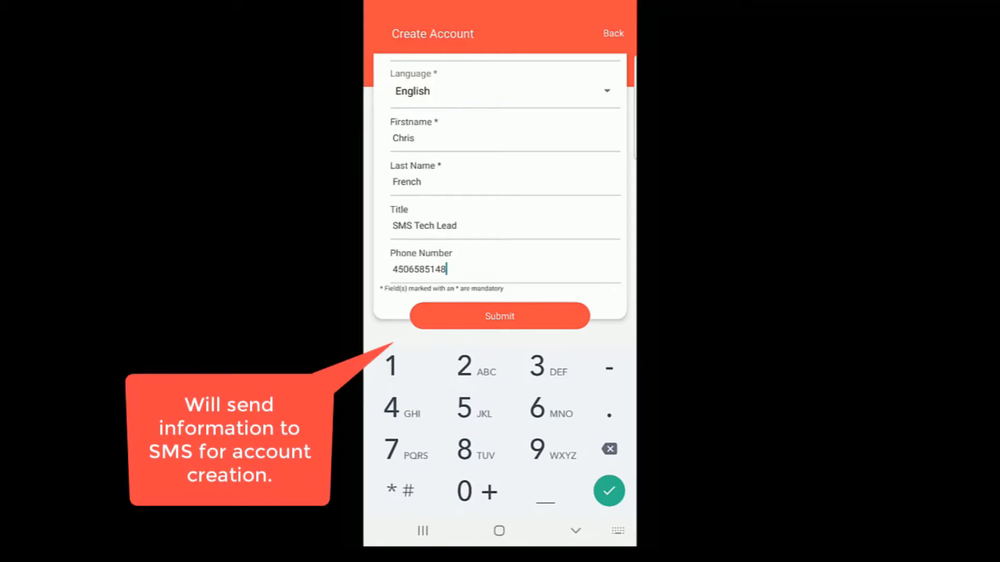
{"action": "left_click", "coordinate": [500, 316]}
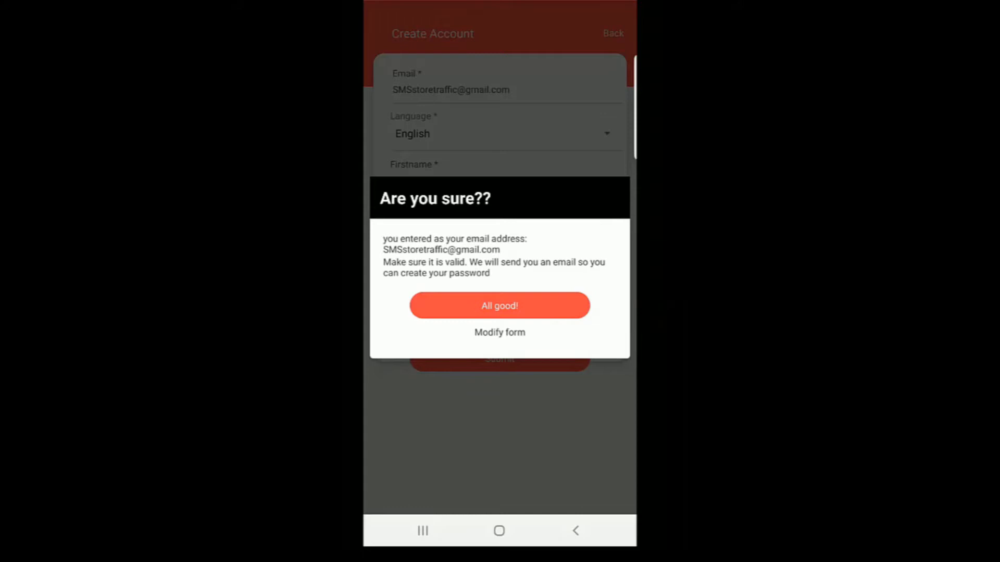
{"action": "left_click", "coordinate": [499, 306]}
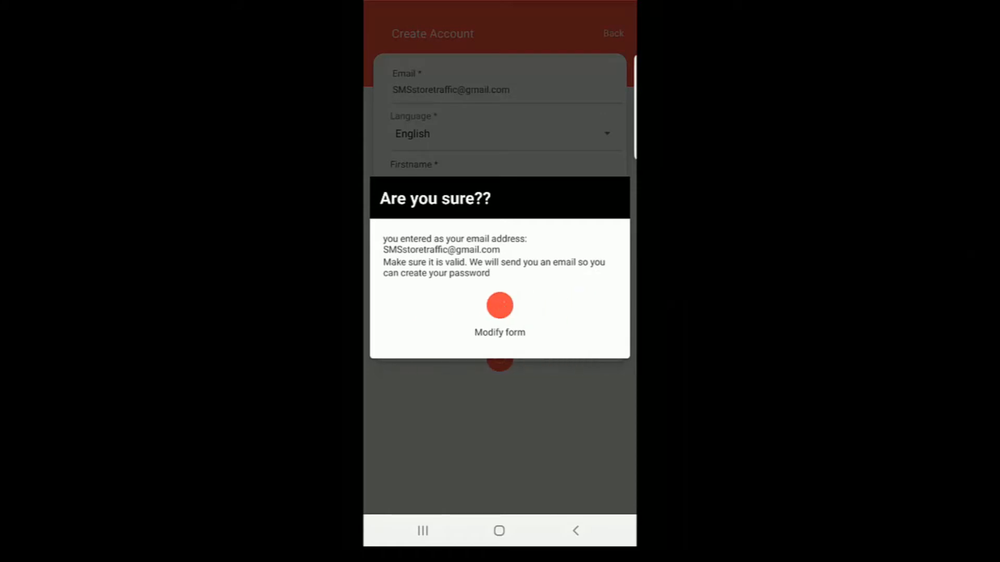
{"action": "left_click", "coordinate": [499, 305]}
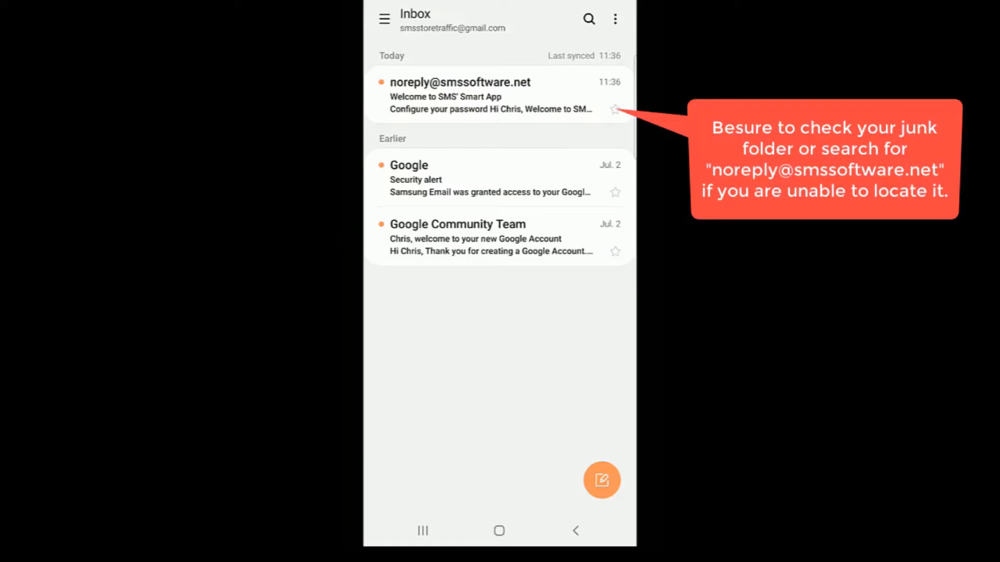
- Open the noreply welcome e-mail and launch its 'Configure your password' link
{"action": "left_click", "coordinate": [459, 95]}
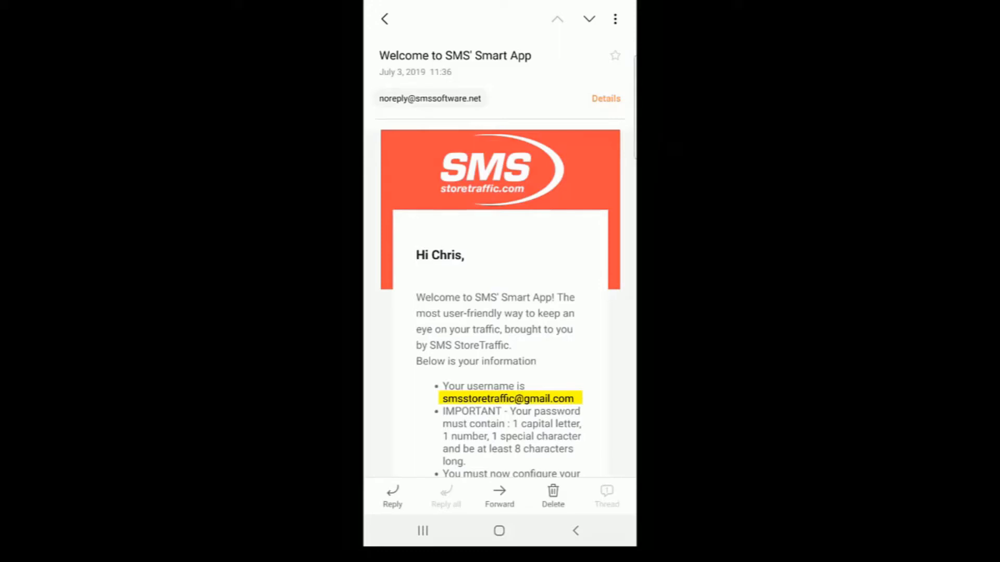
{"action": "scroll", "scroll_direction": "down", "scroll_amount": 3}
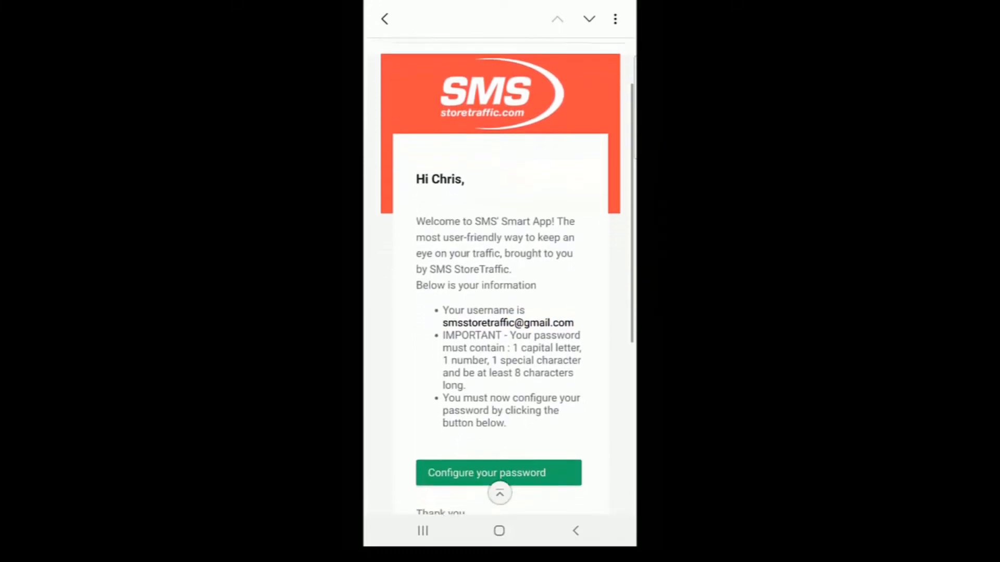
{"action": "scroll", "scroll_direction": "down", "scroll_amount": 3}
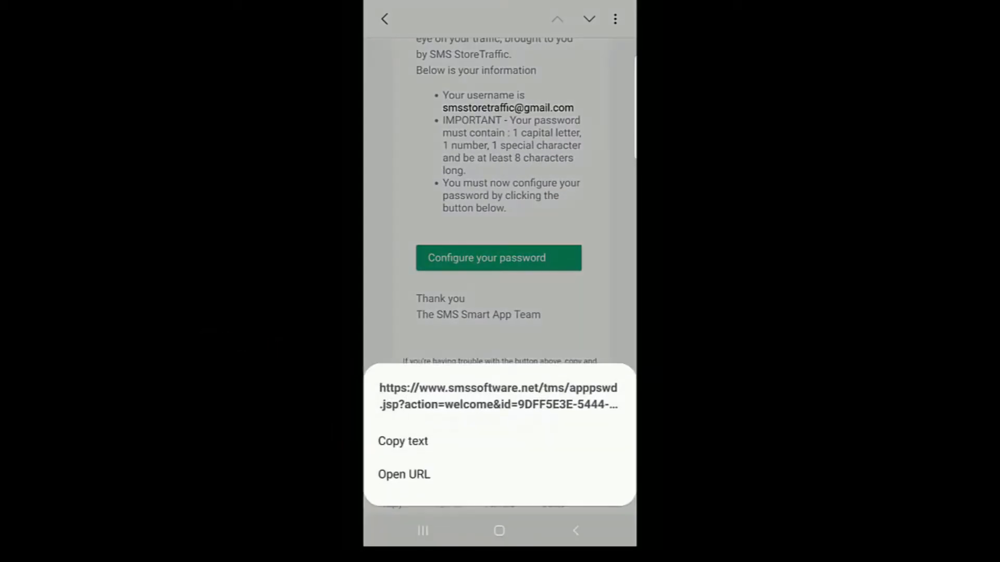
{"action": "left_click", "coordinate": [404, 472]}
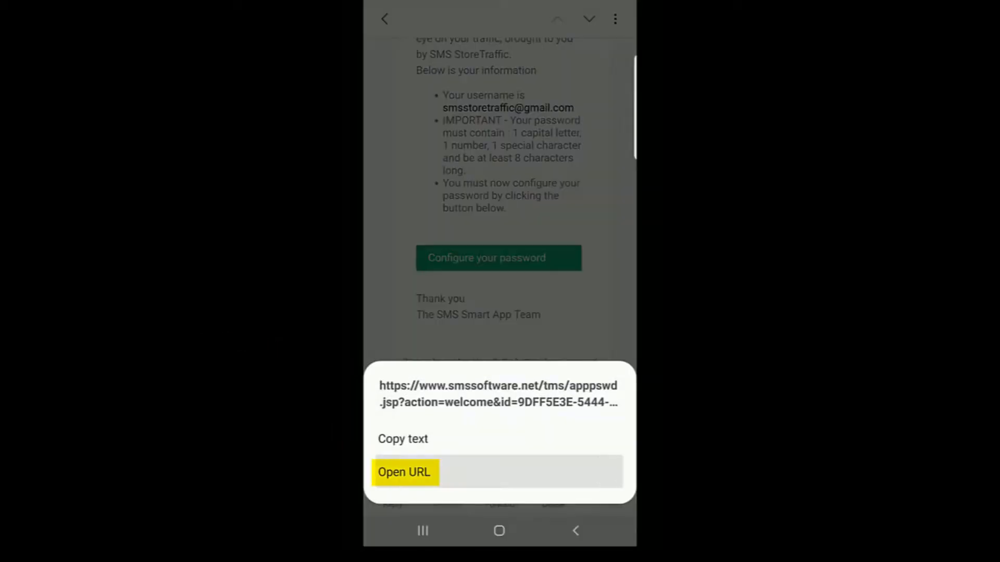
{"action": "left_click", "coordinate": [403, 472]}
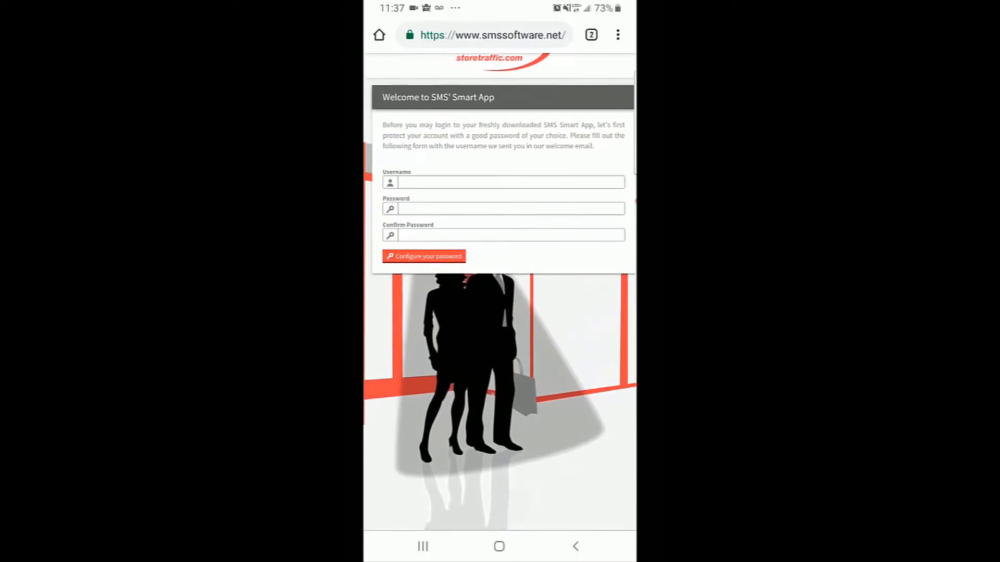
- Enter the username and matching new password, then submit the password form
{"action": "left_click", "coordinate": [504, 183]}
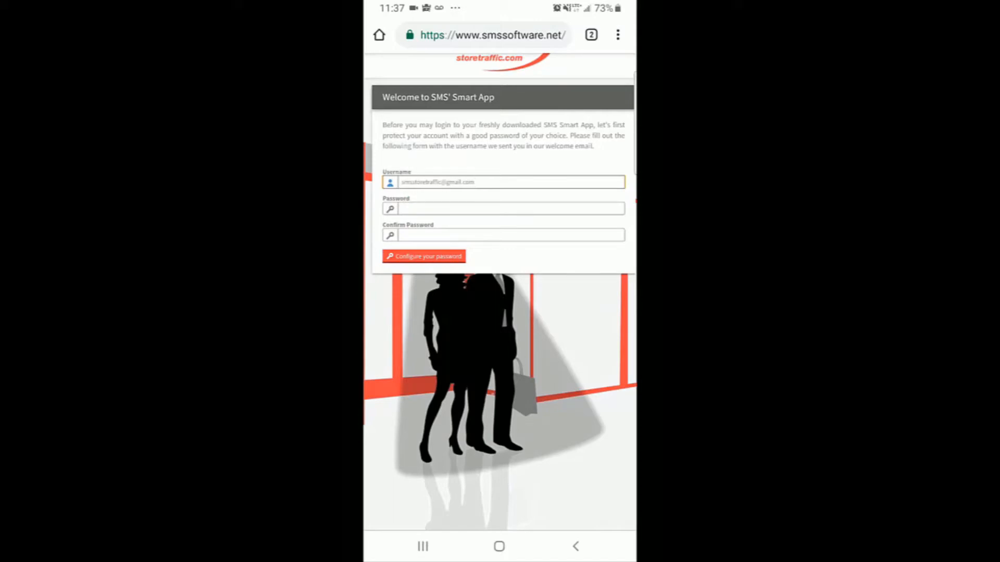
{"action": "left_click", "coordinate": [503, 208]}
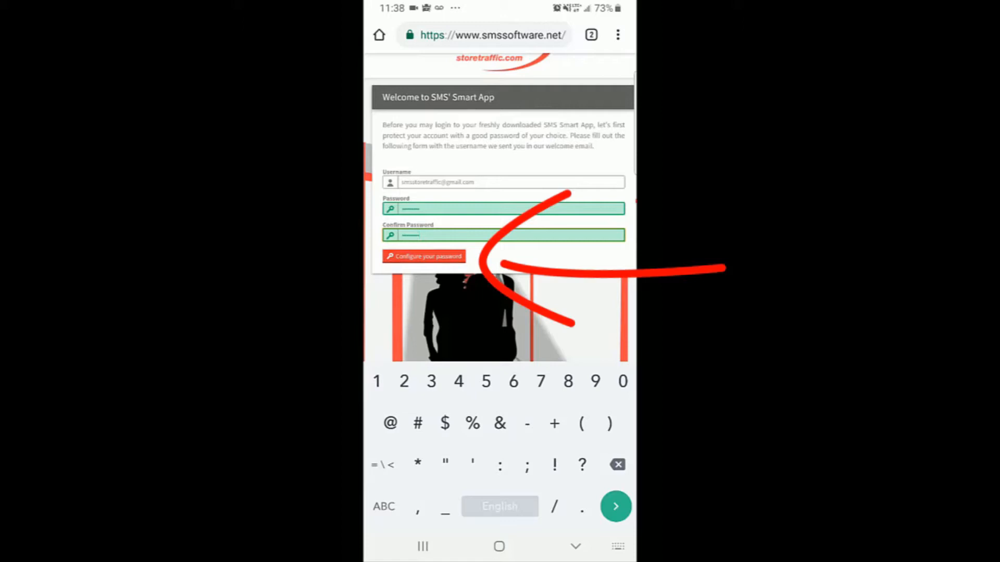
{"action": "left_click", "coordinate": [423, 257]}
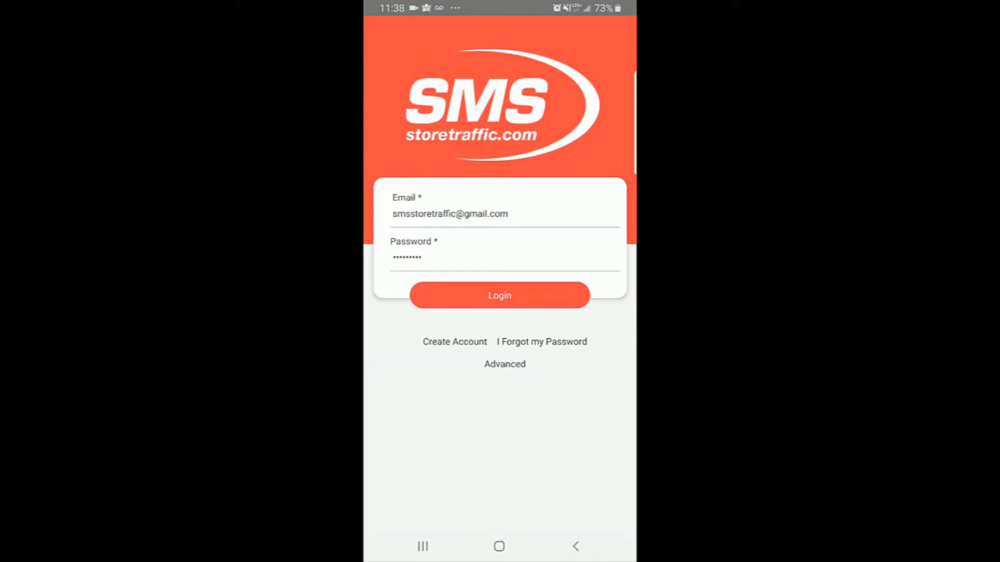
- Log in to SMS Smart App with the new e-mail and password
{"action": "left_click", "coordinate": [499, 295]}
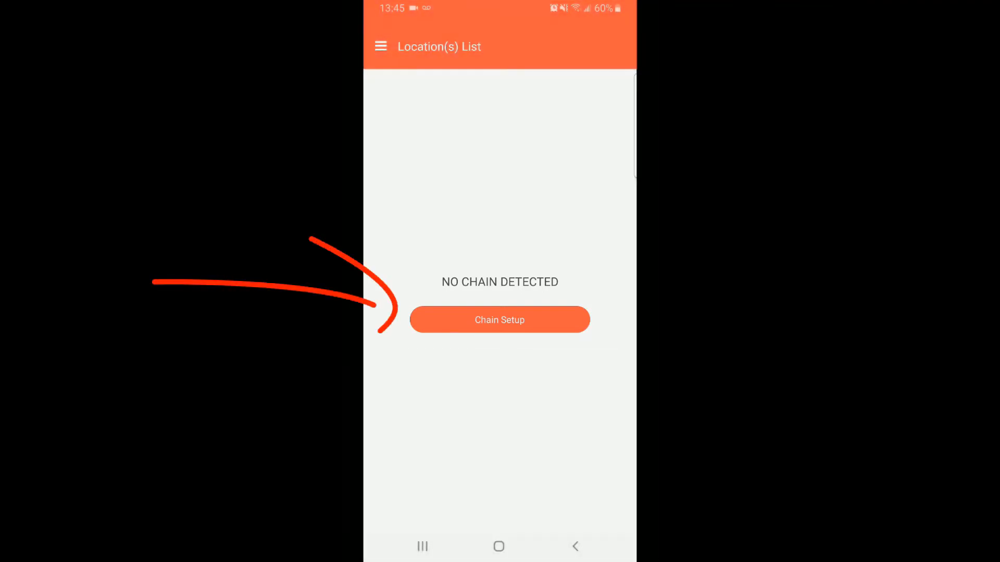
- Start a new chain named 'The Help Store' in Computers, accessories, and services
{"action": "left_click", "coordinate": [500, 320]}
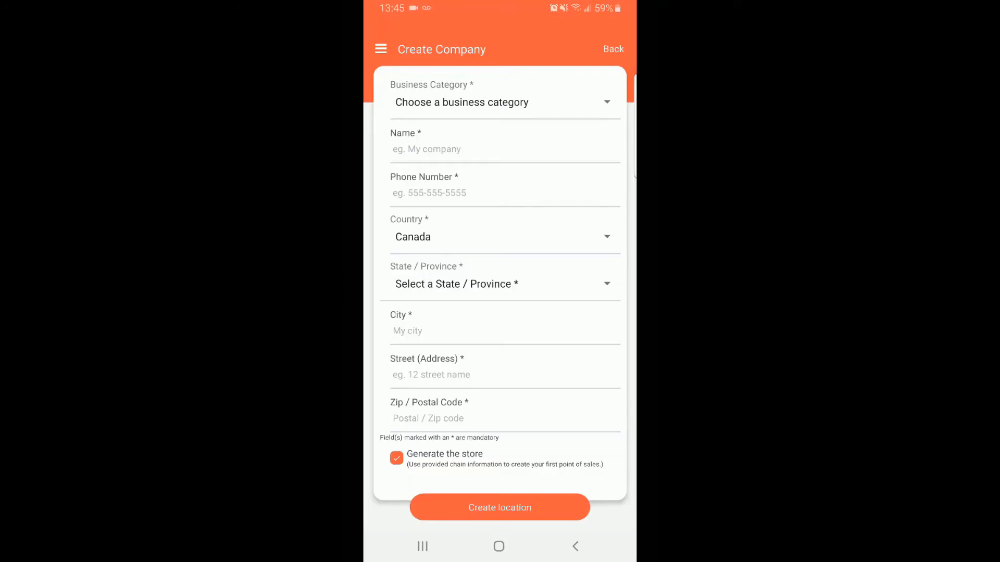
{"action": "left_click", "coordinate": [499, 102]}
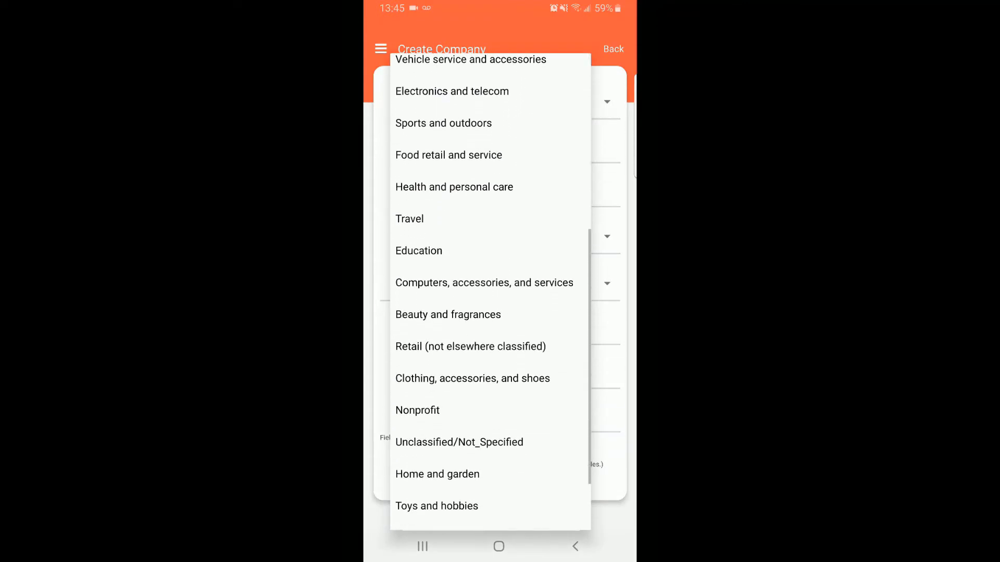
{"action": "left_click", "coordinate": [484, 282]}
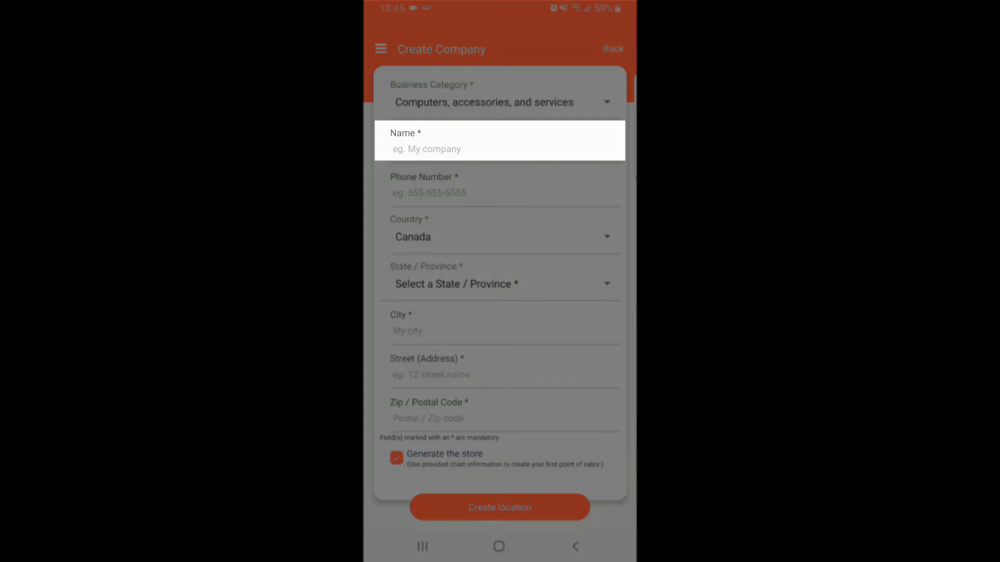
{"action": "left_click", "coordinate": [499, 148]}
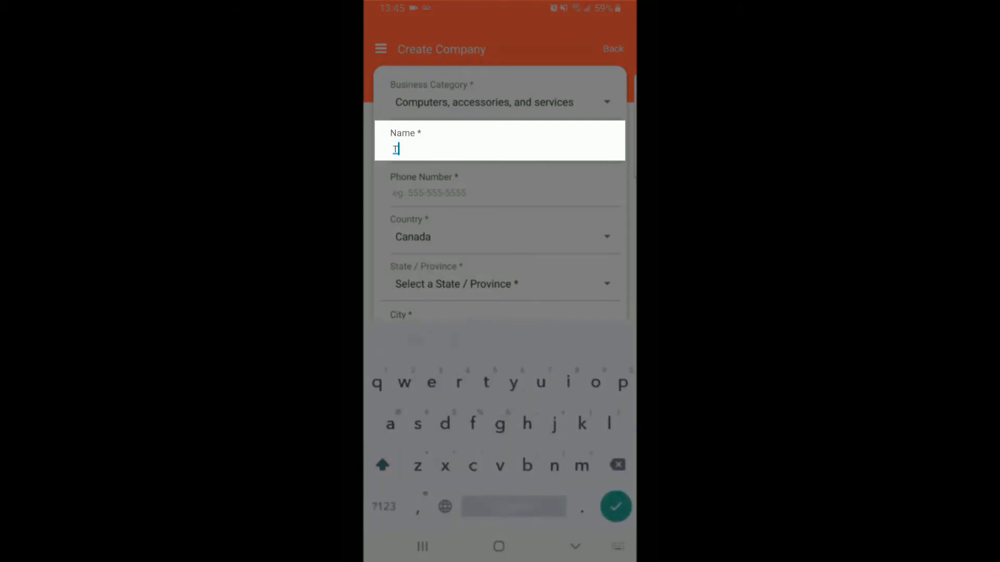
{"action": "type", "text": "he"}
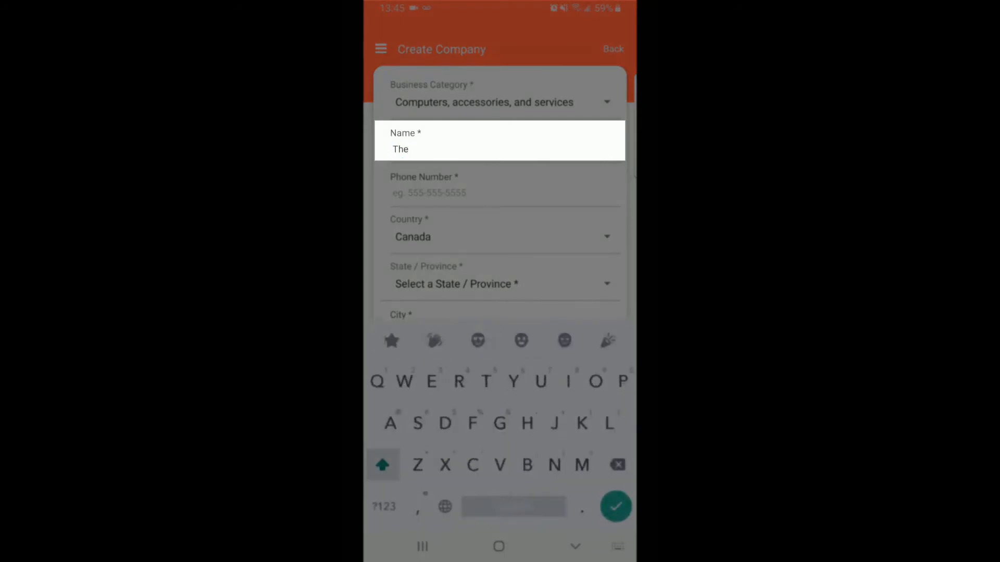
{"action": "type", "text": "Help"}
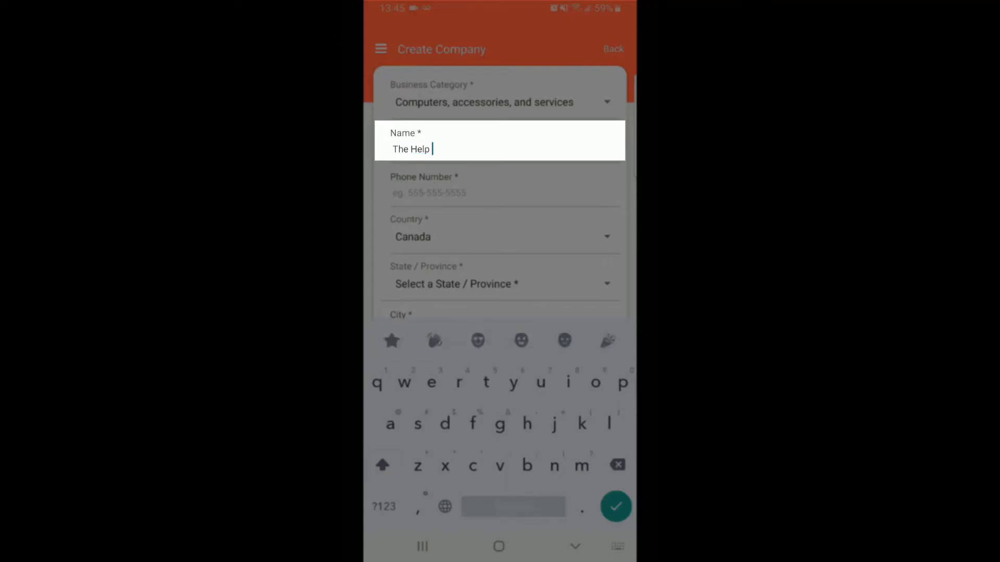
{"action": "type", "text": "Store"}
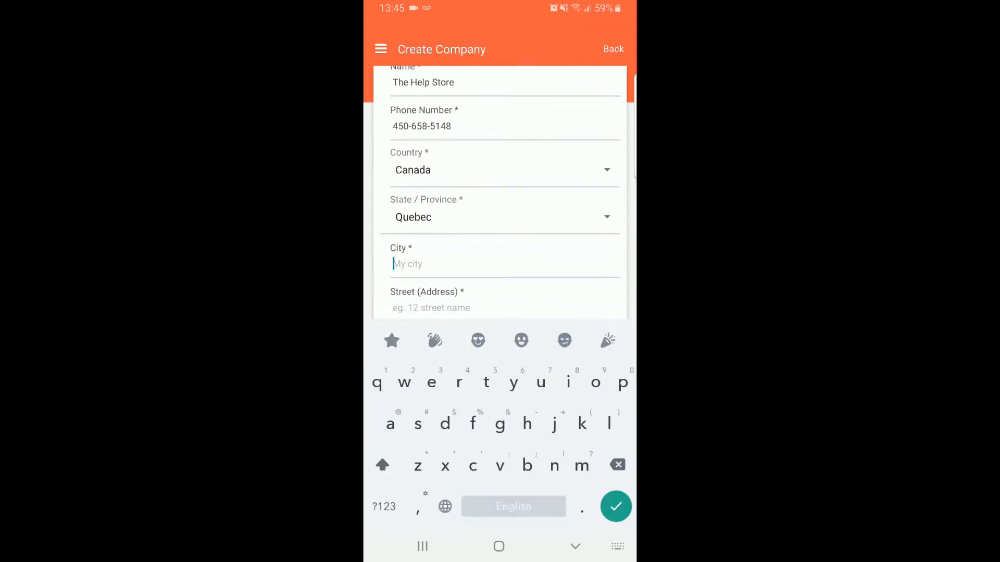
- Set the city to Montreal, keep 'Generate the store' checked, and create the company
{"action": "left_click", "coordinate": [382, 465]}
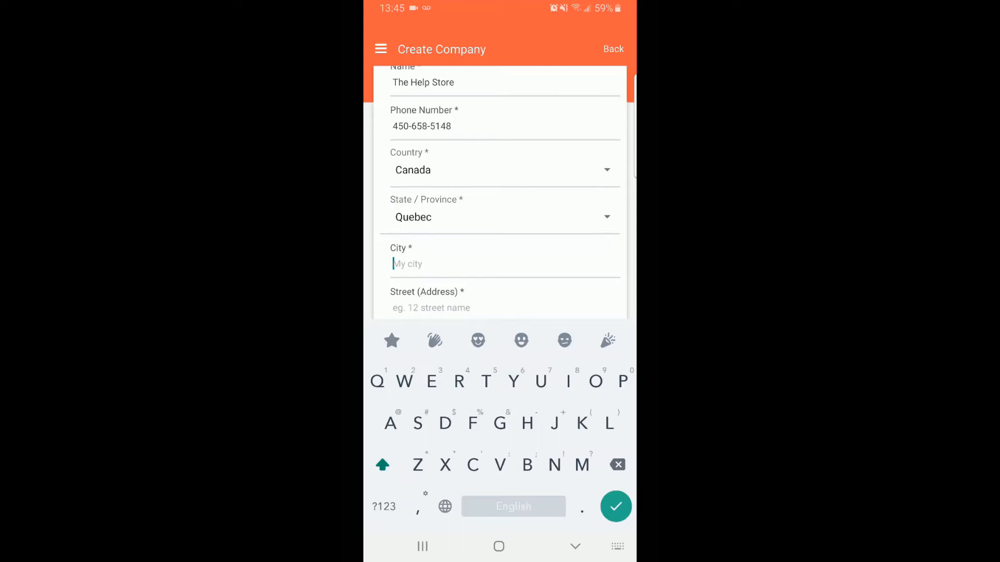
{"action": "type", "text": "Montreal"}
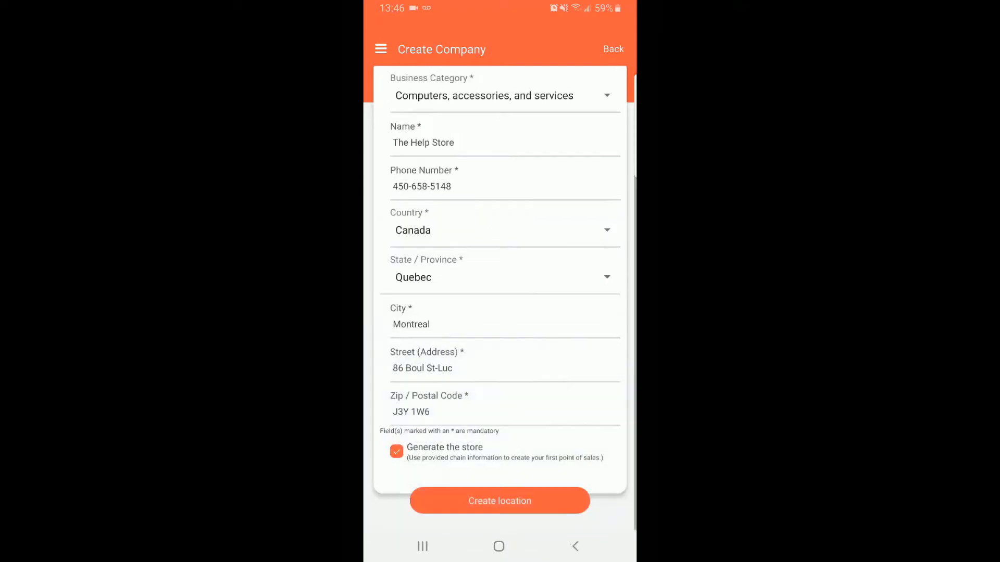
{"action": "left_click", "coordinate": [396, 451]}
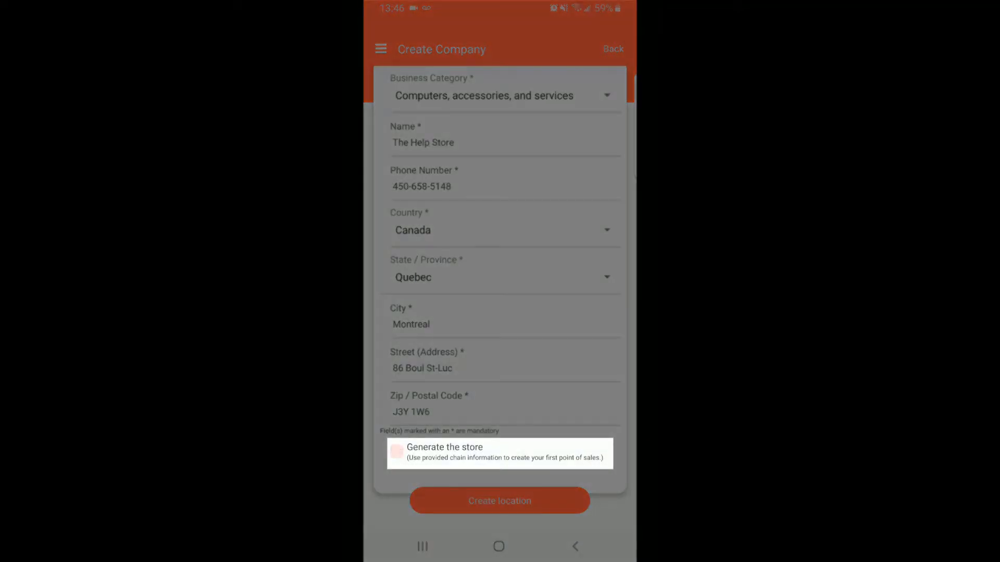
{"action": "left_click", "coordinate": [396, 452]}
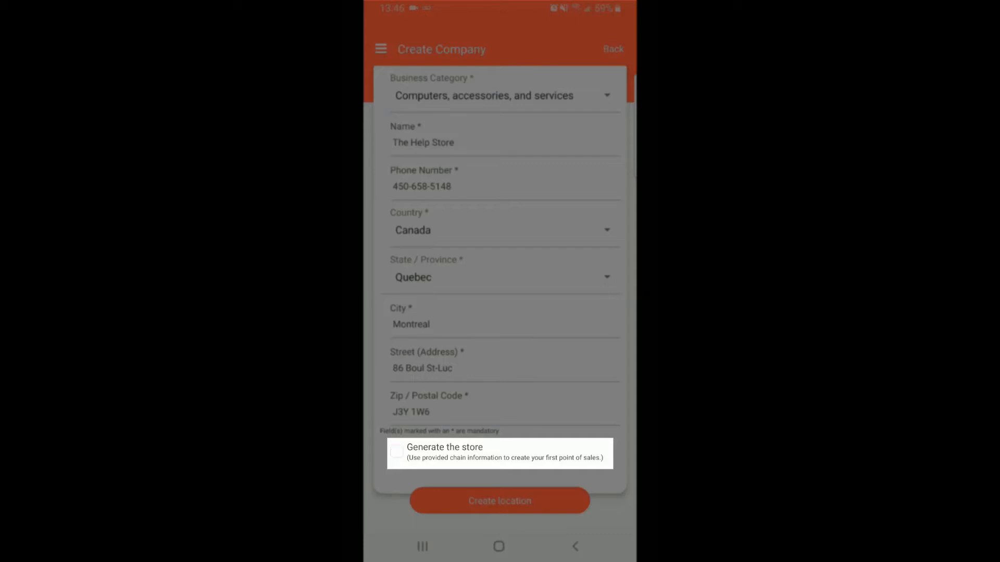
{"action": "left_click", "coordinate": [395, 452]}
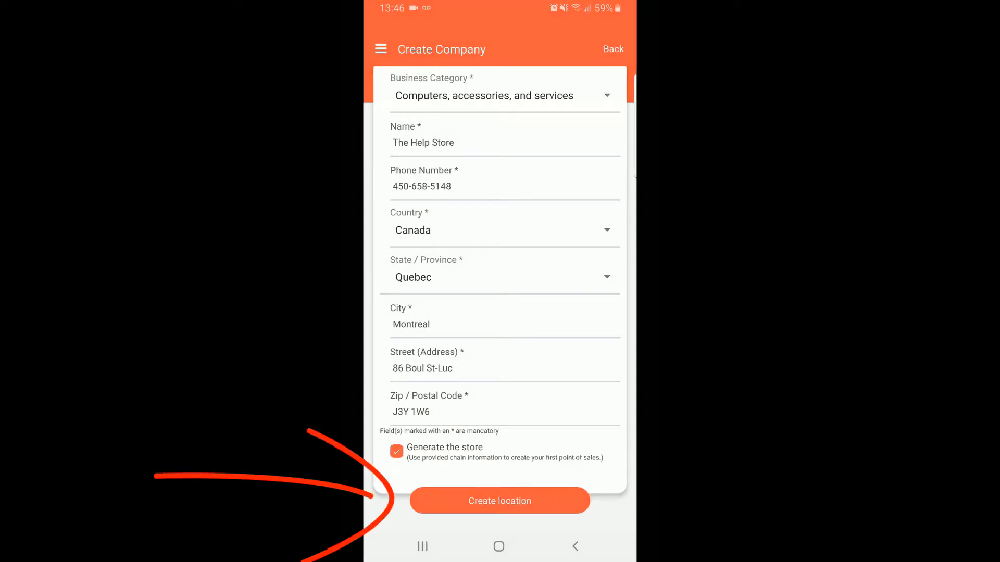
{"action": "left_click", "coordinate": [500, 501]}
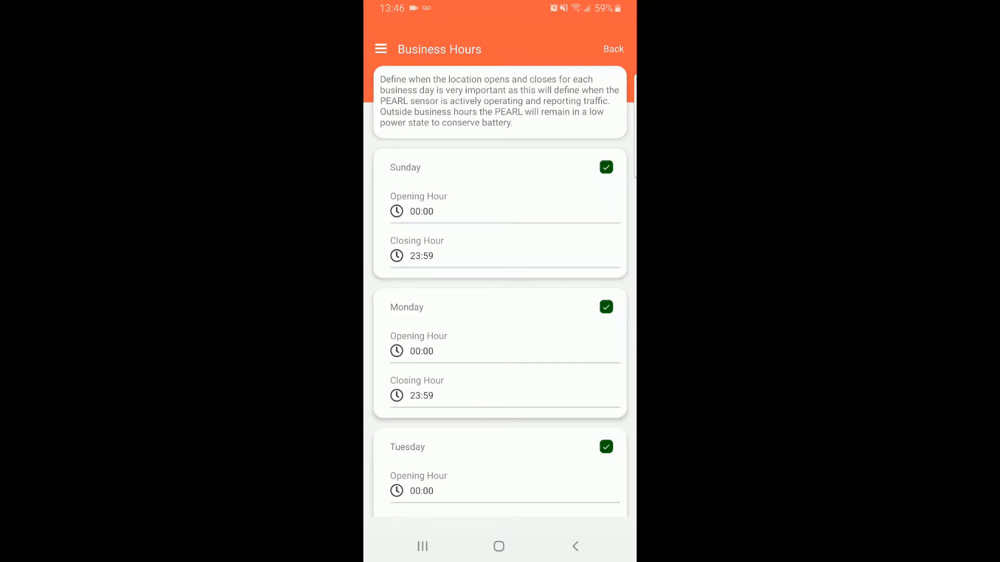
- Mark Sunday closed, set Monday opening to 10:00 and choose a closing hour
{"action": "left_click", "coordinate": [605, 168]}
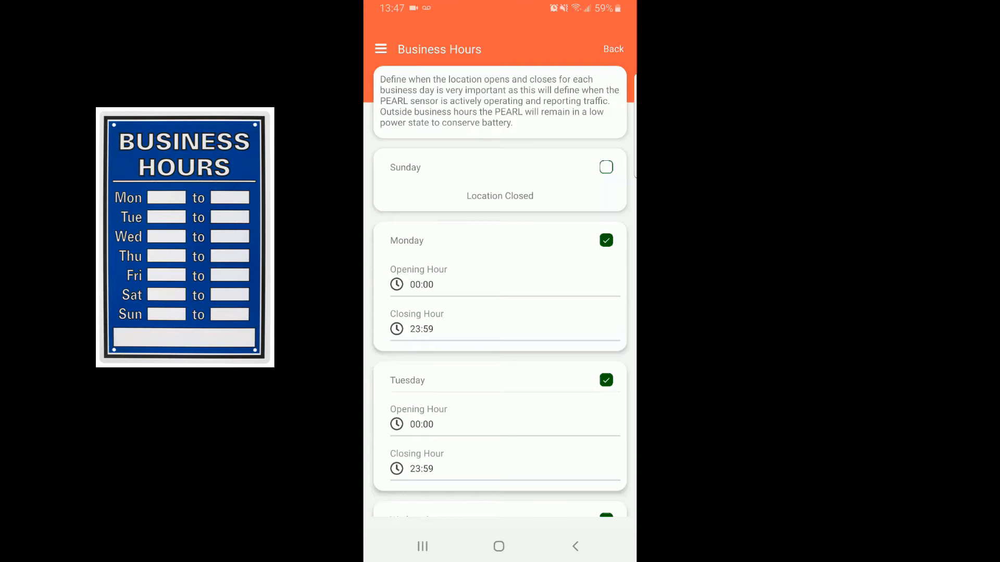
{"action": "left_click", "coordinate": [421, 284]}
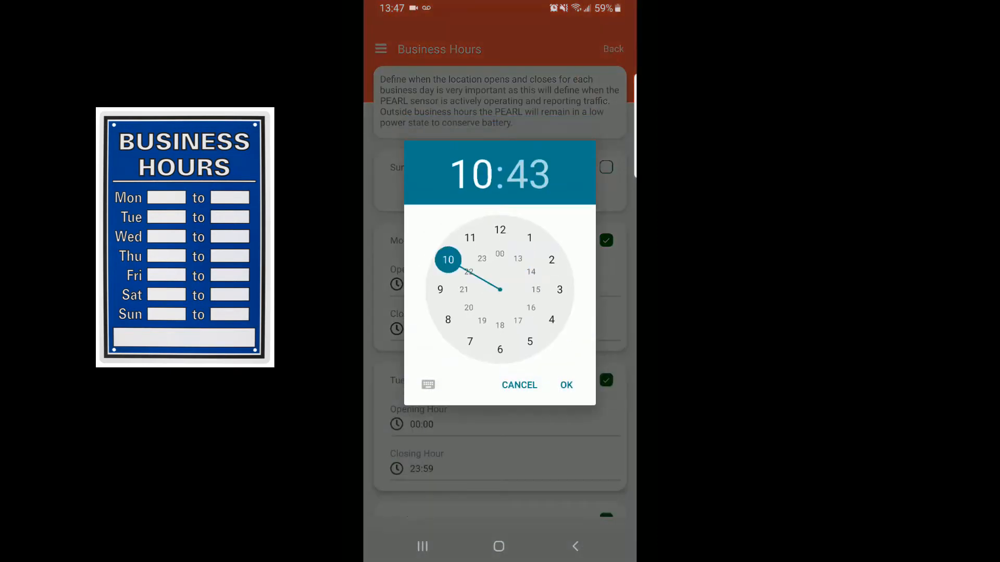
{"action": "left_click", "coordinate": [500, 230]}
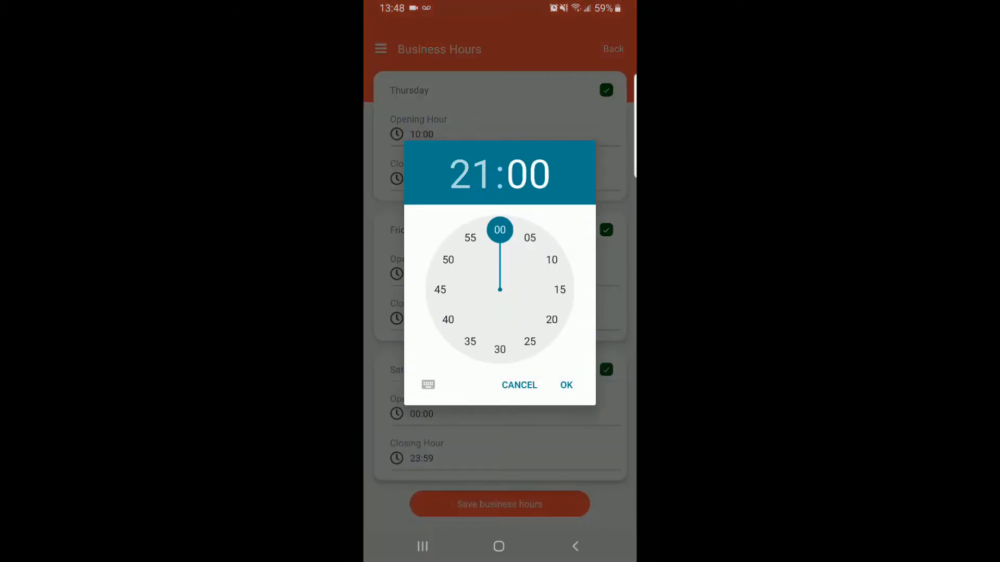
{"action": "left_click", "coordinate": [565, 386]}
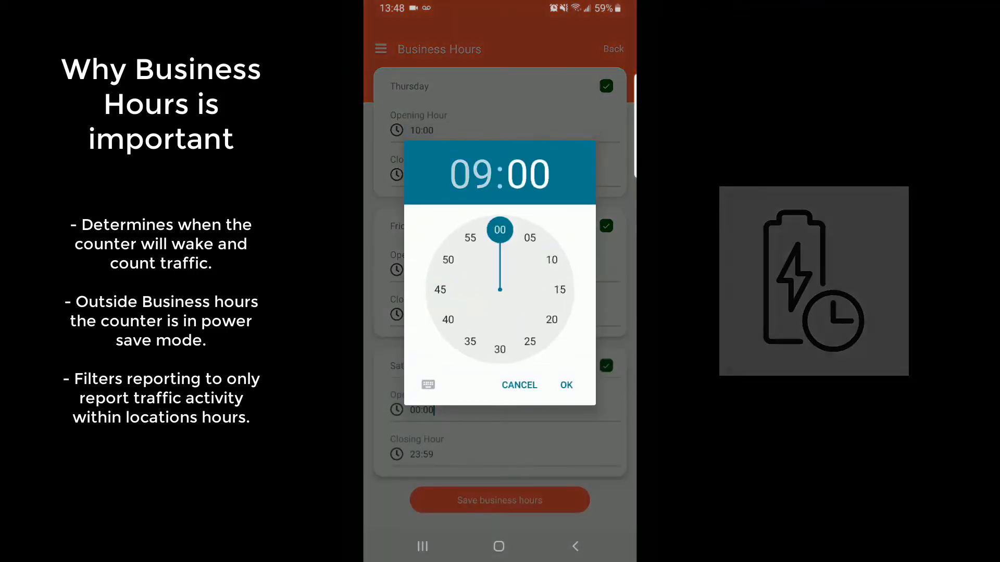
{"action": "left_click", "coordinate": [565, 385]}
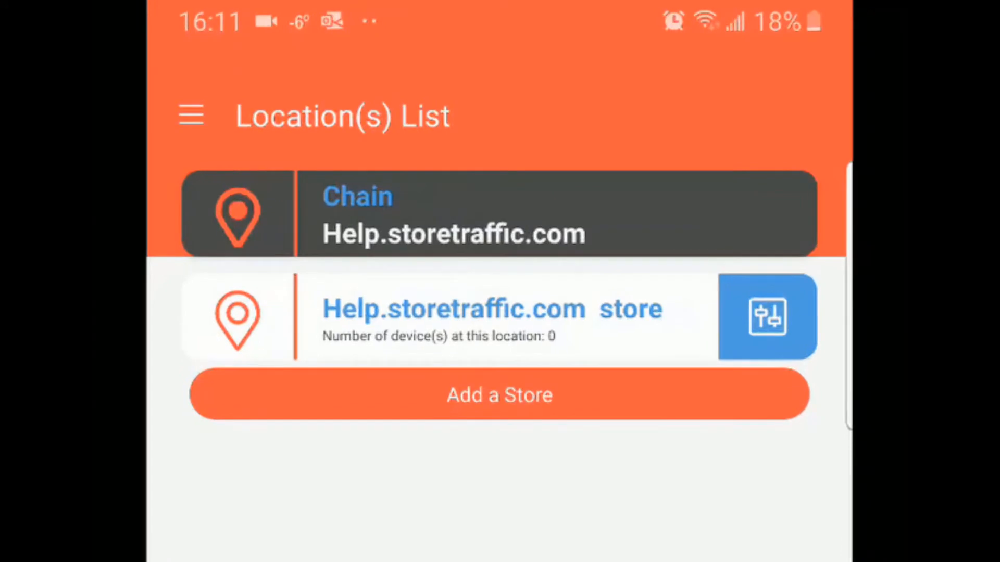
- Open the Help.storetraffic.com store's device list and add a new PEARL device
{"action": "left_click", "coordinate": [767, 317]}
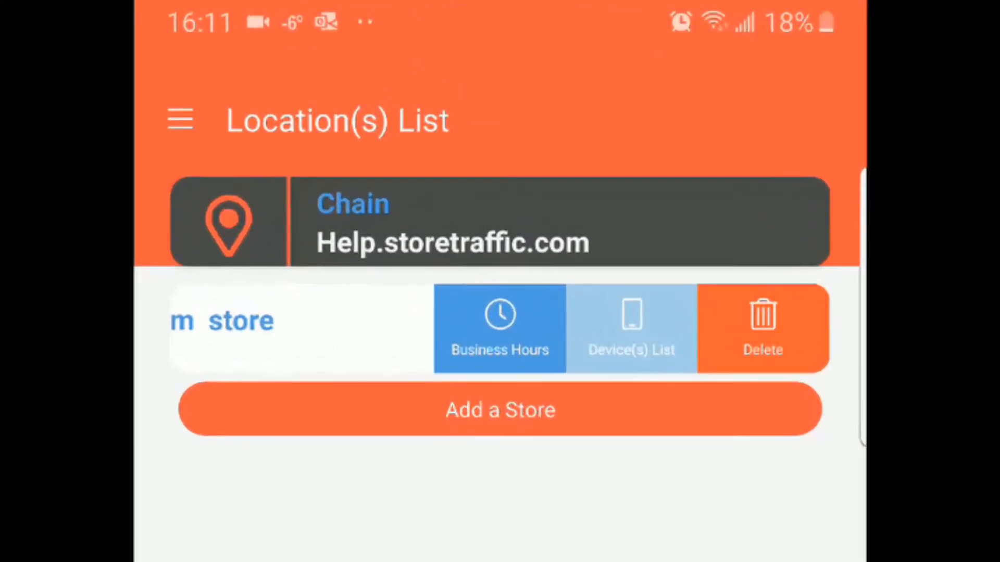
{"action": "left_click", "coordinate": [631, 329]}
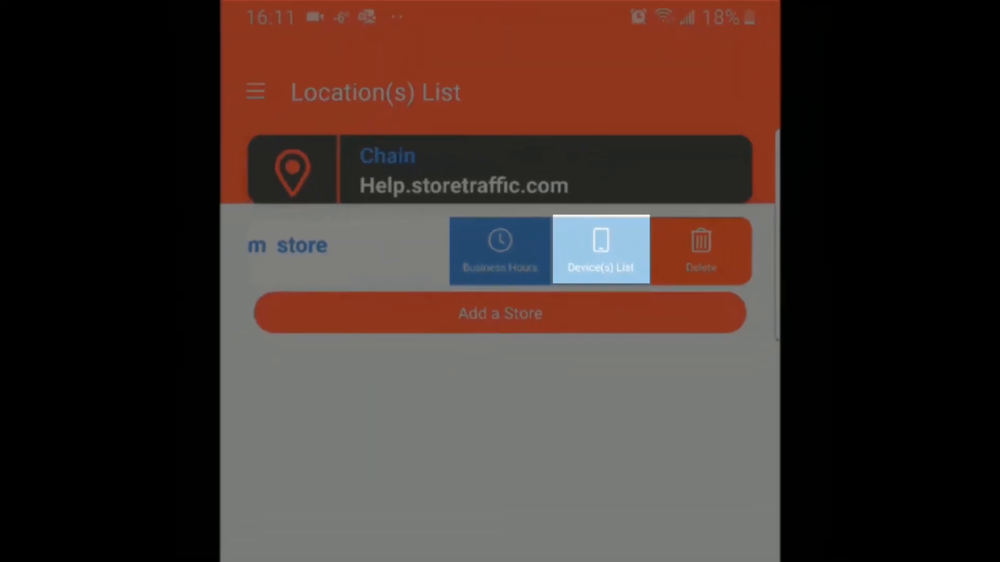
{"action": "left_click", "coordinate": [600, 249]}
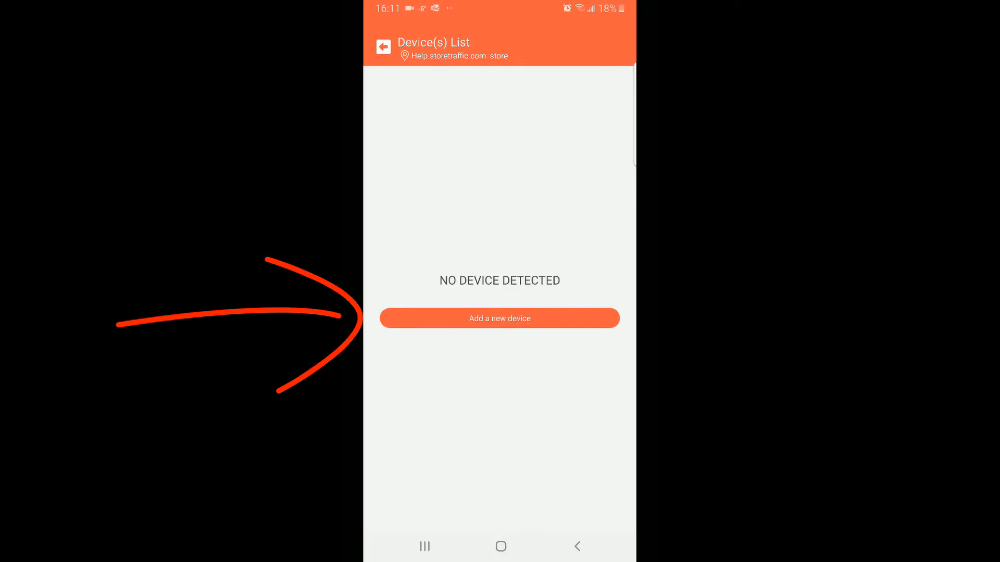
{"action": "left_click", "coordinate": [499, 318]}
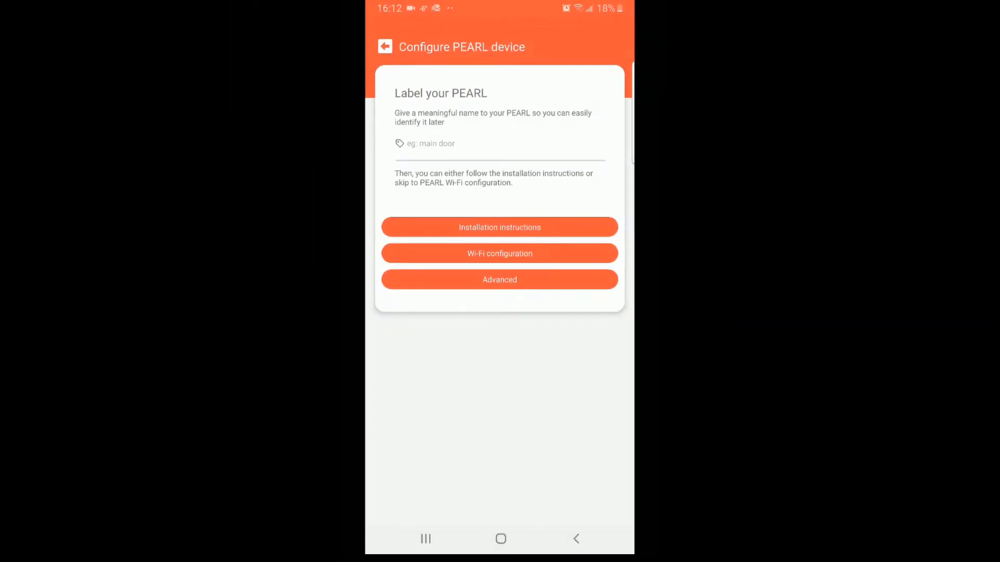
- Go through the installation guide's package contents and power-on steps
{"action": "left_click", "coordinate": [499, 227]}
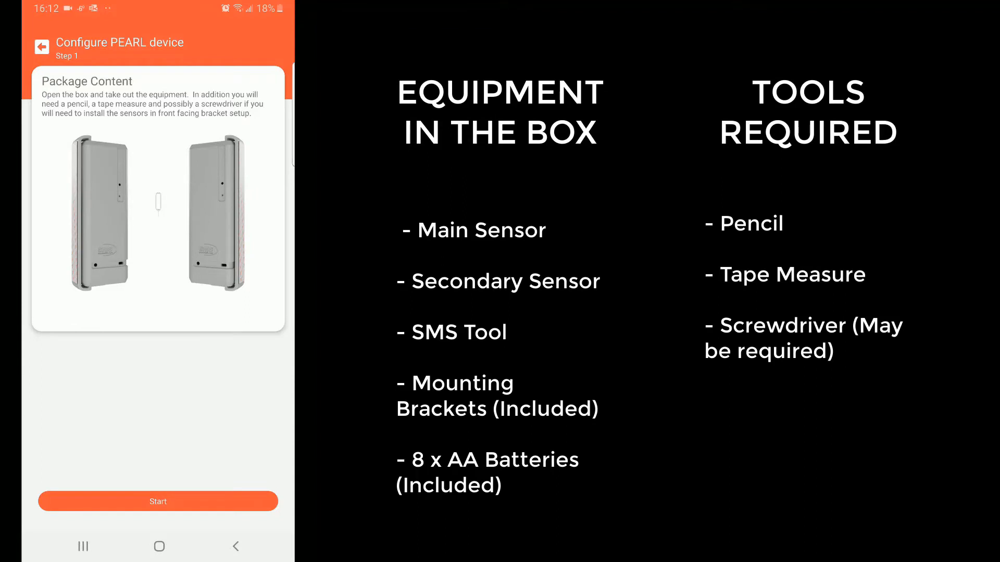
{"action": "left_click", "coordinate": [157, 501]}
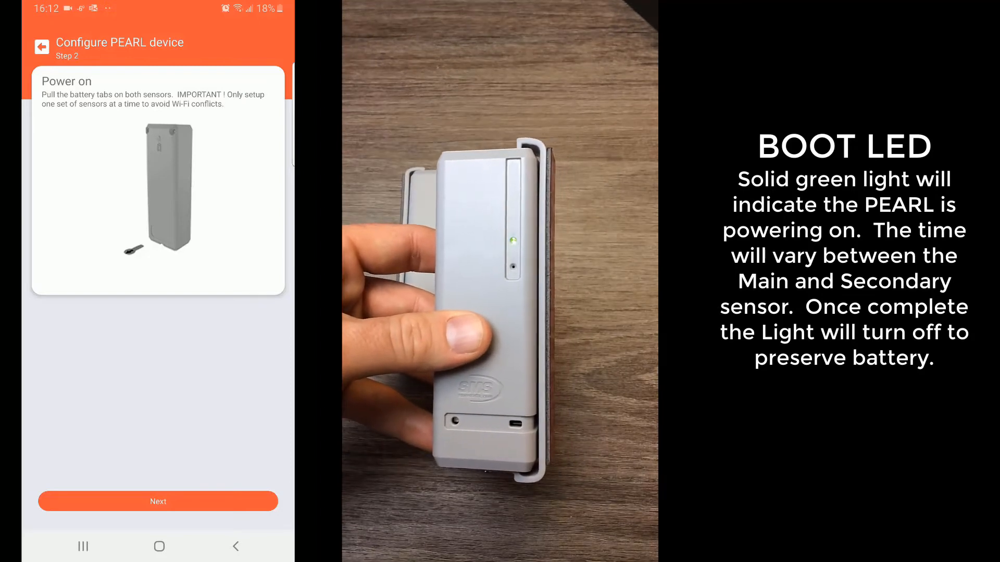
{"action": "left_click", "coordinate": [157, 501]}
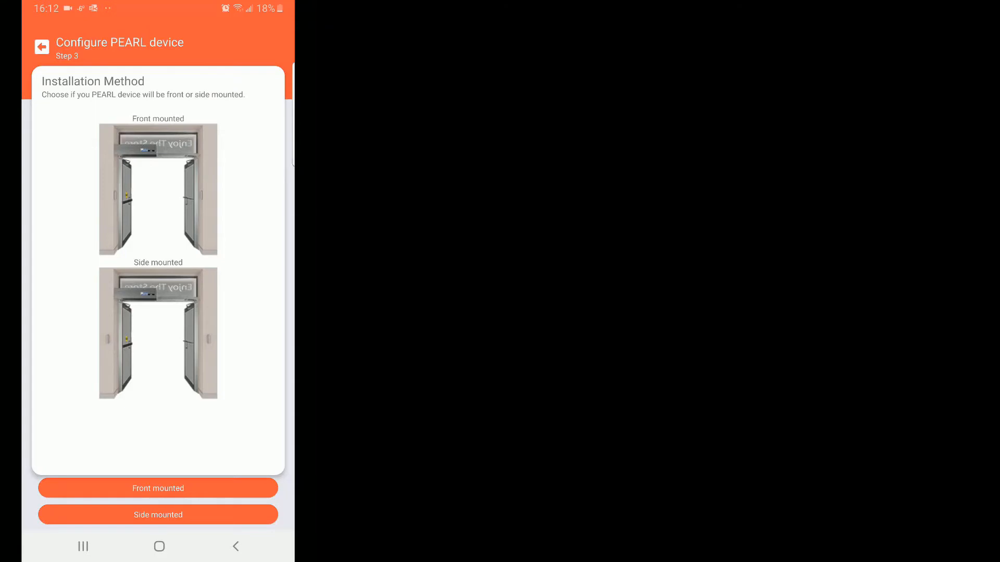
- Select Side mounted and pass the bracket, setup mode and alignment steps
{"action": "left_click", "coordinate": [157, 515]}
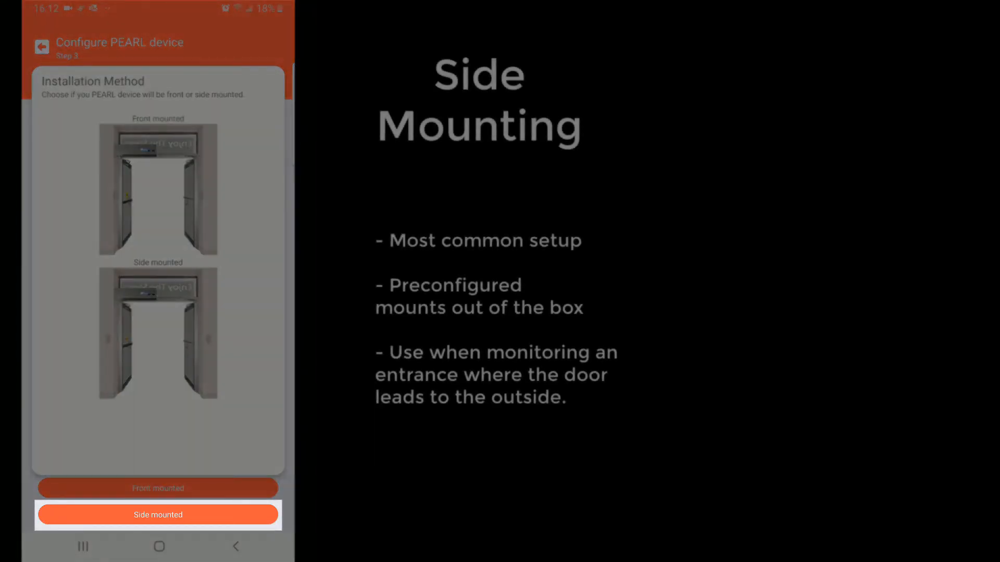
{"action": "left_click", "coordinate": [157, 515]}
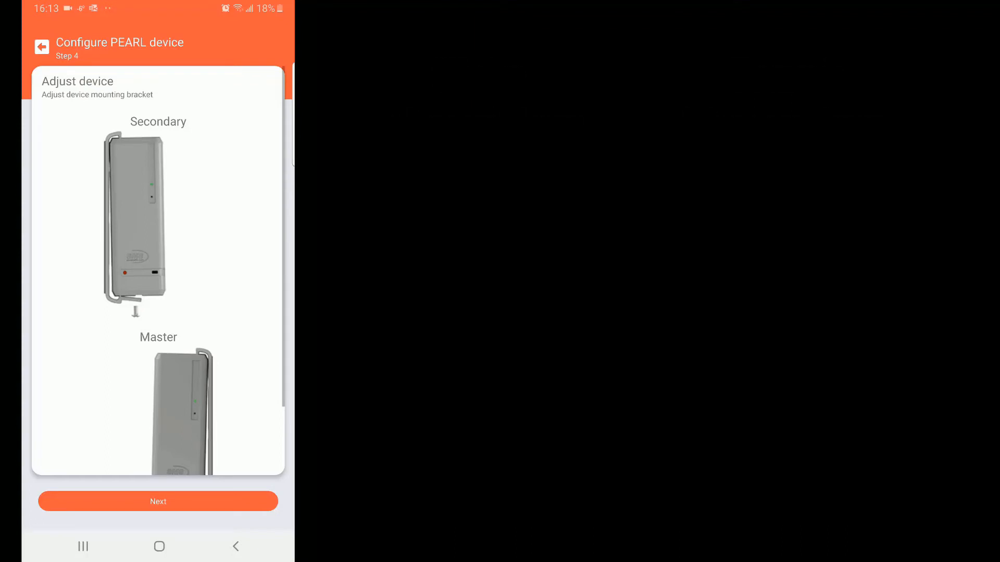
{"action": "left_click", "coordinate": [158, 501]}
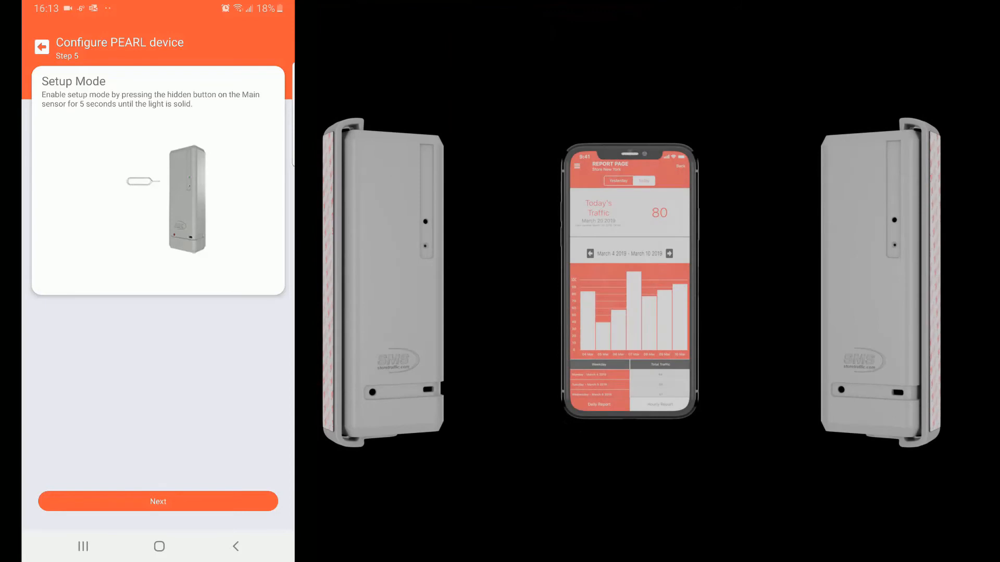
{"action": "left_click", "coordinate": [157, 501]}
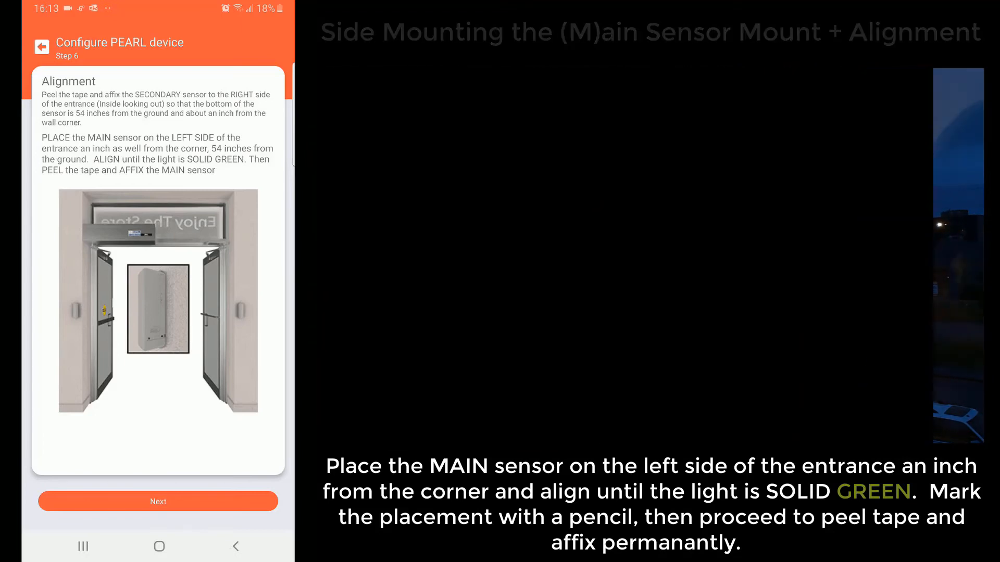
{"action": "left_click", "coordinate": [157, 501]}
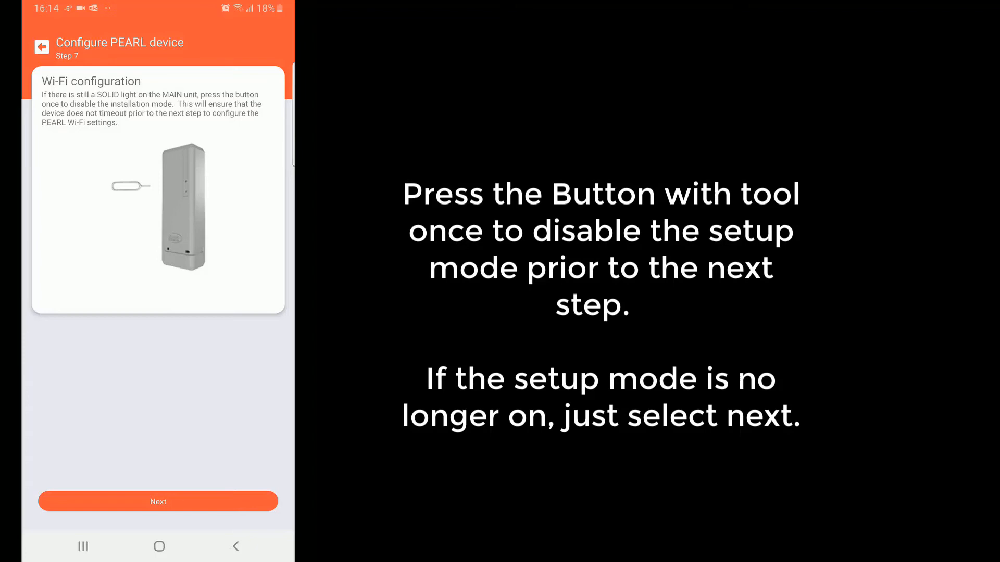
- Advance through Wi-Fi steps 7 and 8 and connect to the sensor
{"action": "left_click", "coordinate": [157, 501]}
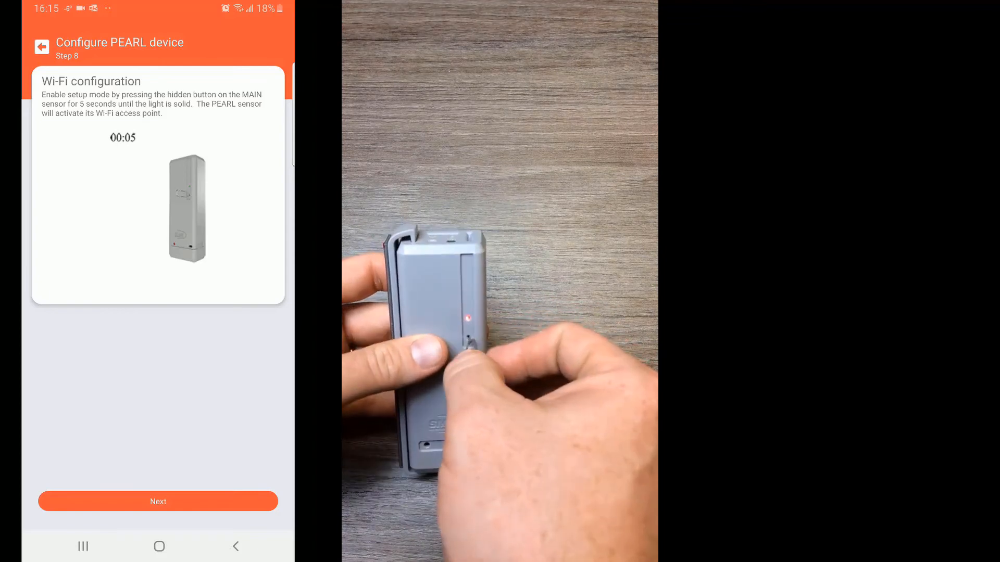
{"action": "left_click", "coordinate": [157, 501]}
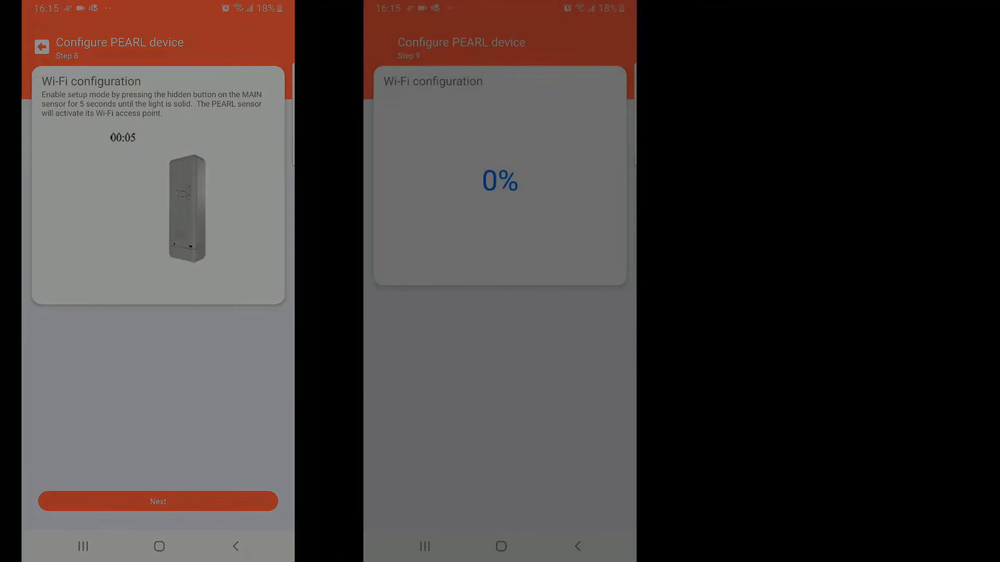
{"action": "left_click", "coordinate": [157, 501]}
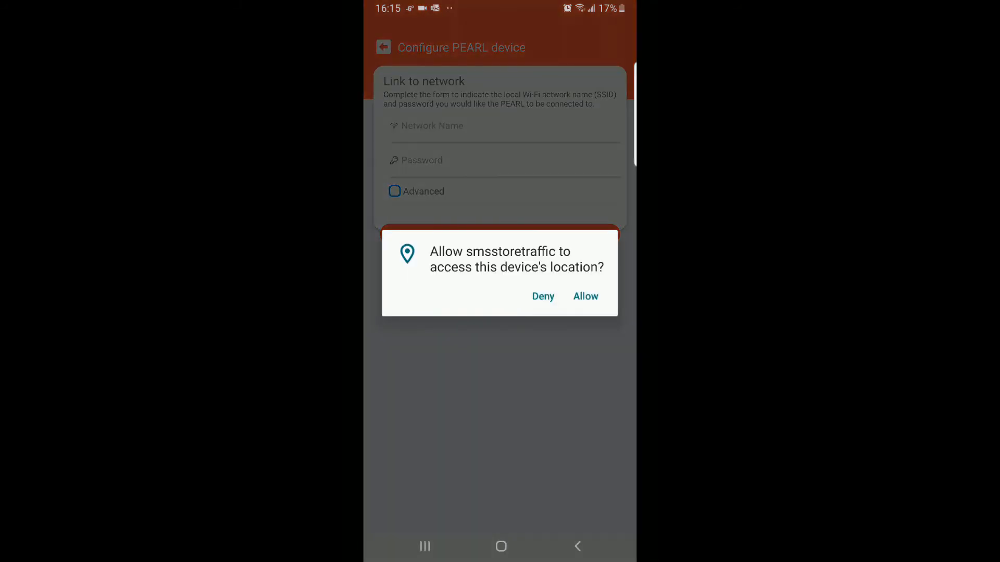
- Grant location access, enter the SMS-HO Wi-Fi password, and start linking the PEARL sensor
{"action": "left_click", "coordinate": [584, 296]}
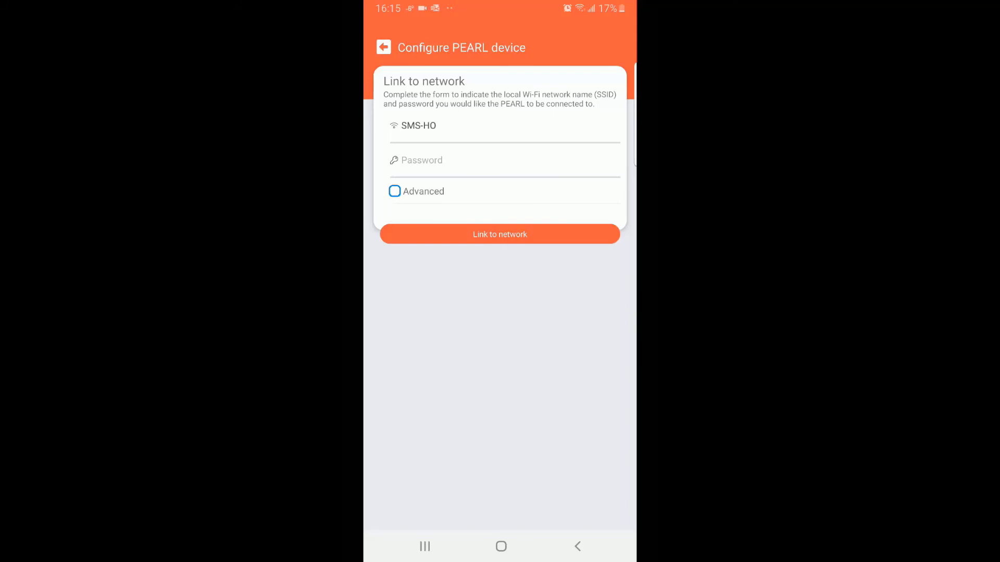
{"action": "left_click", "coordinate": [504, 160]}
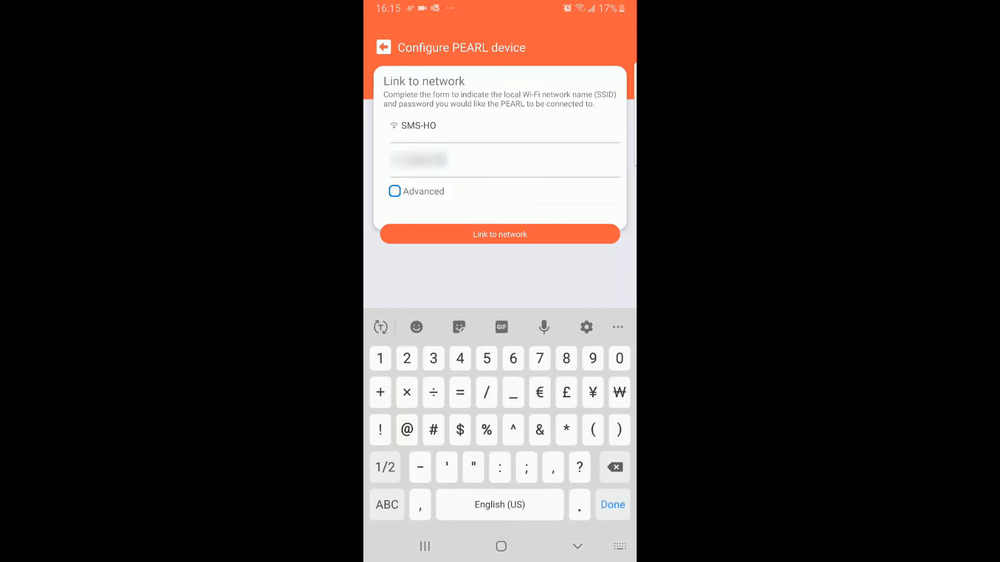
{"action": "left_click", "coordinate": [612, 504]}
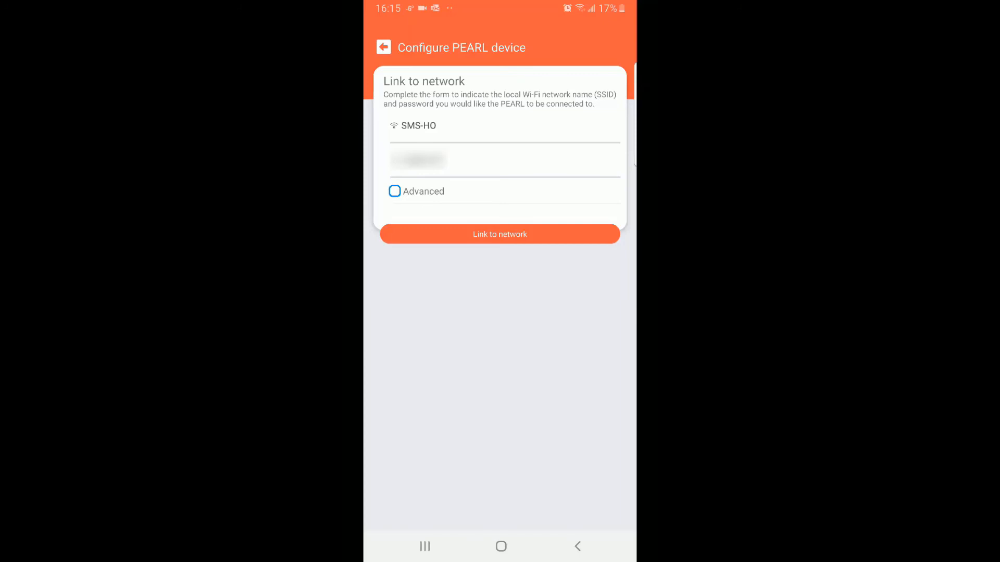
{"action": "left_click", "coordinate": [394, 191]}
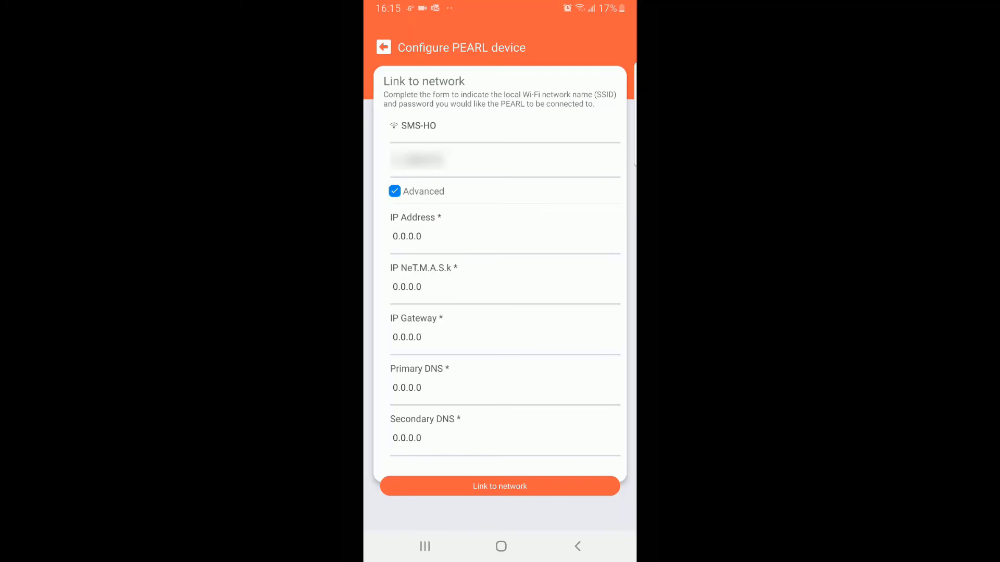
{"action": "left_click", "coordinate": [394, 191]}
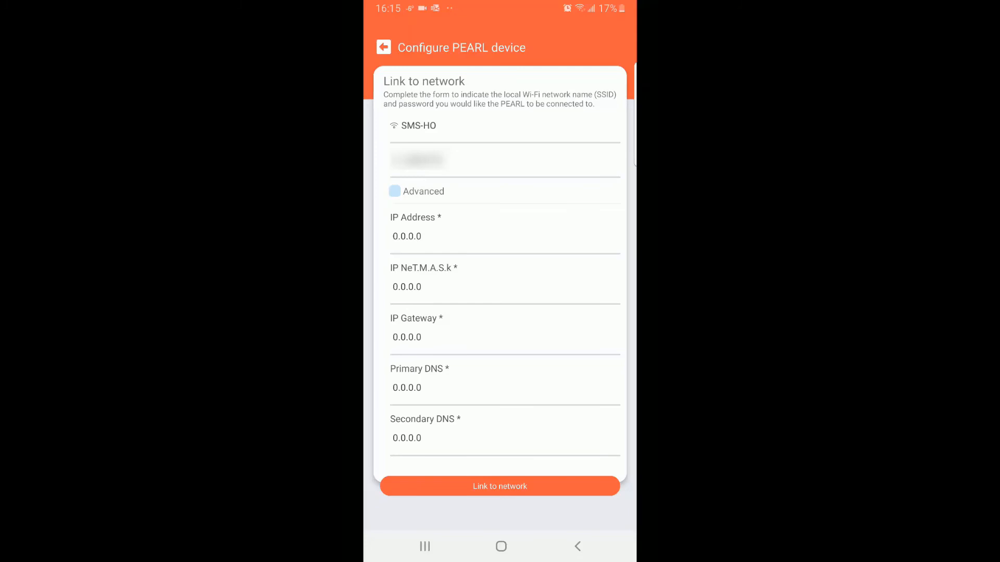
{"action": "left_click", "coordinate": [500, 486]}
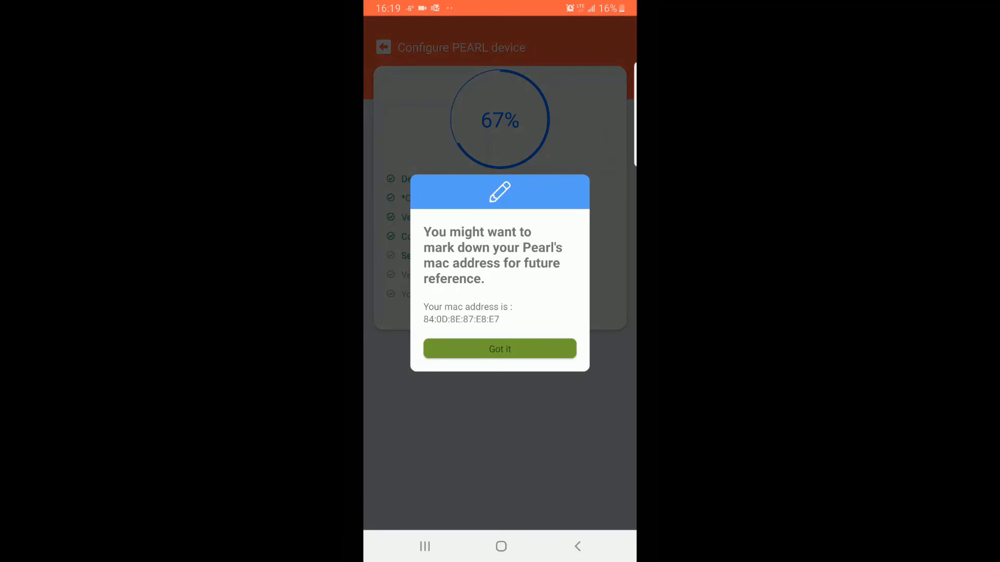
- Acknowledge the MAC address notice, decline saving the password, and view Boston's December 19 hourly report
{"action": "left_click", "coordinate": [499, 349]}
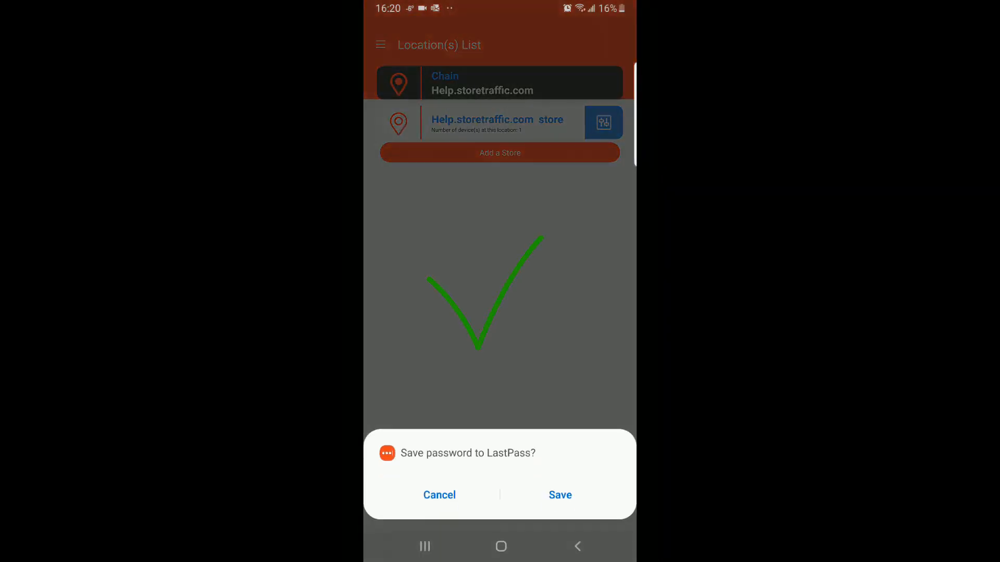
{"action": "left_click", "coordinate": [439, 495]}
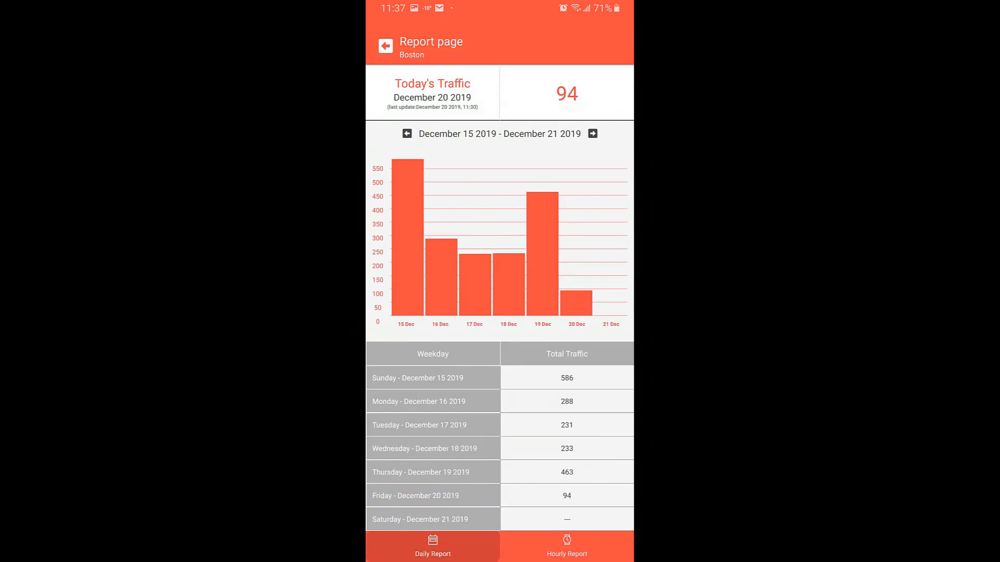
{"action": "left_click", "coordinate": [566, 546]}
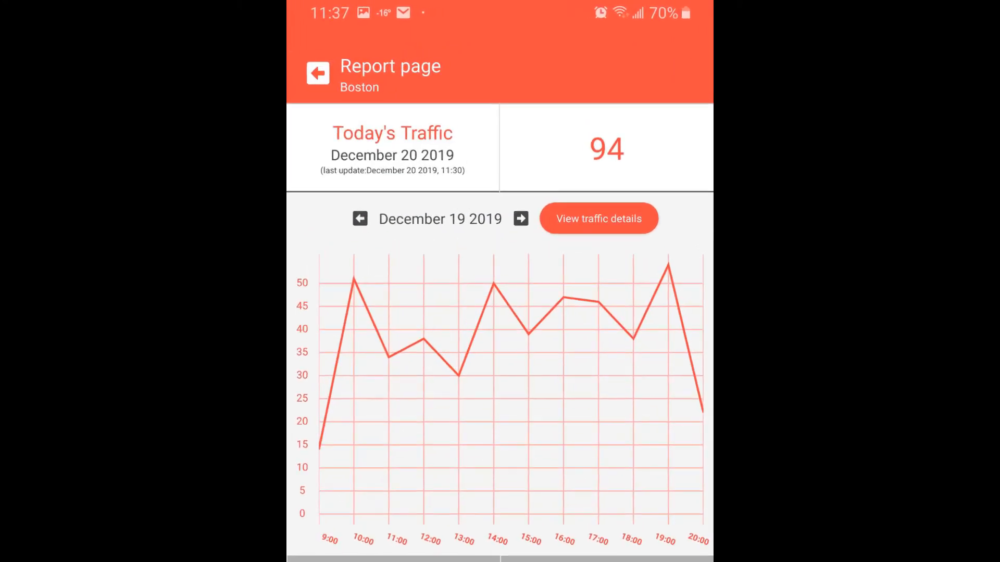